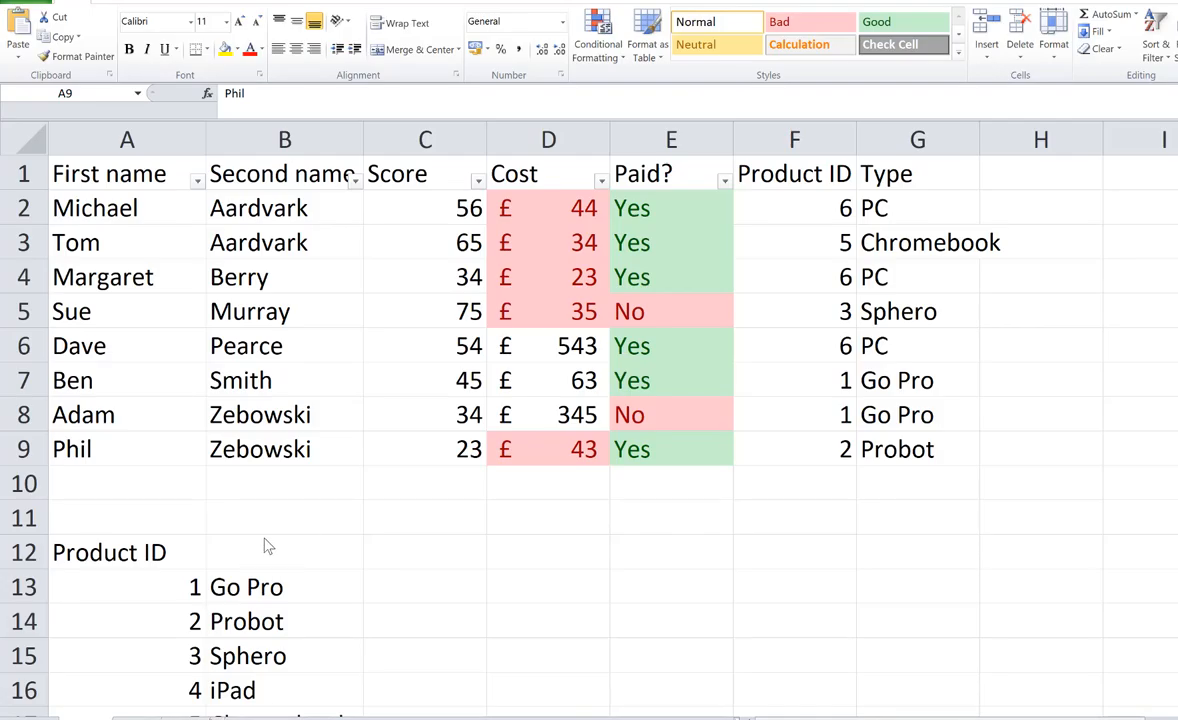
pyautogui.moveTo(458, 242)
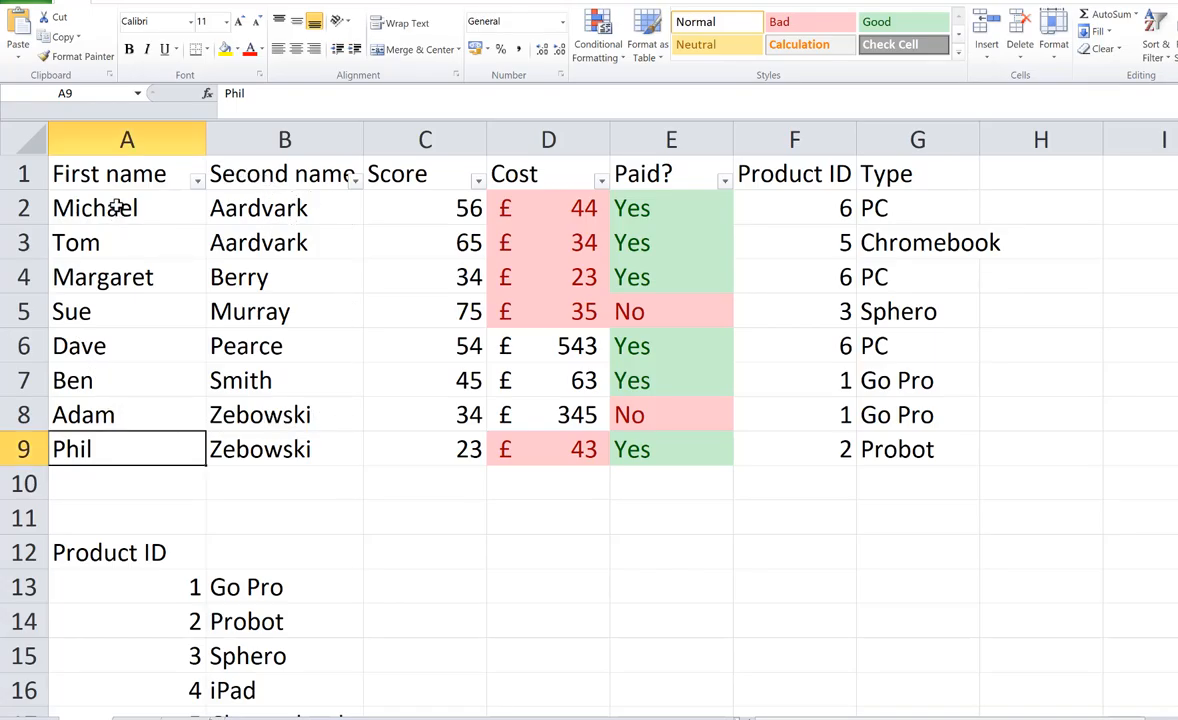
# Step: Select the first names from Michael in A2 down to Phil in A9 as chart labels
pyautogui.click(110, 208)
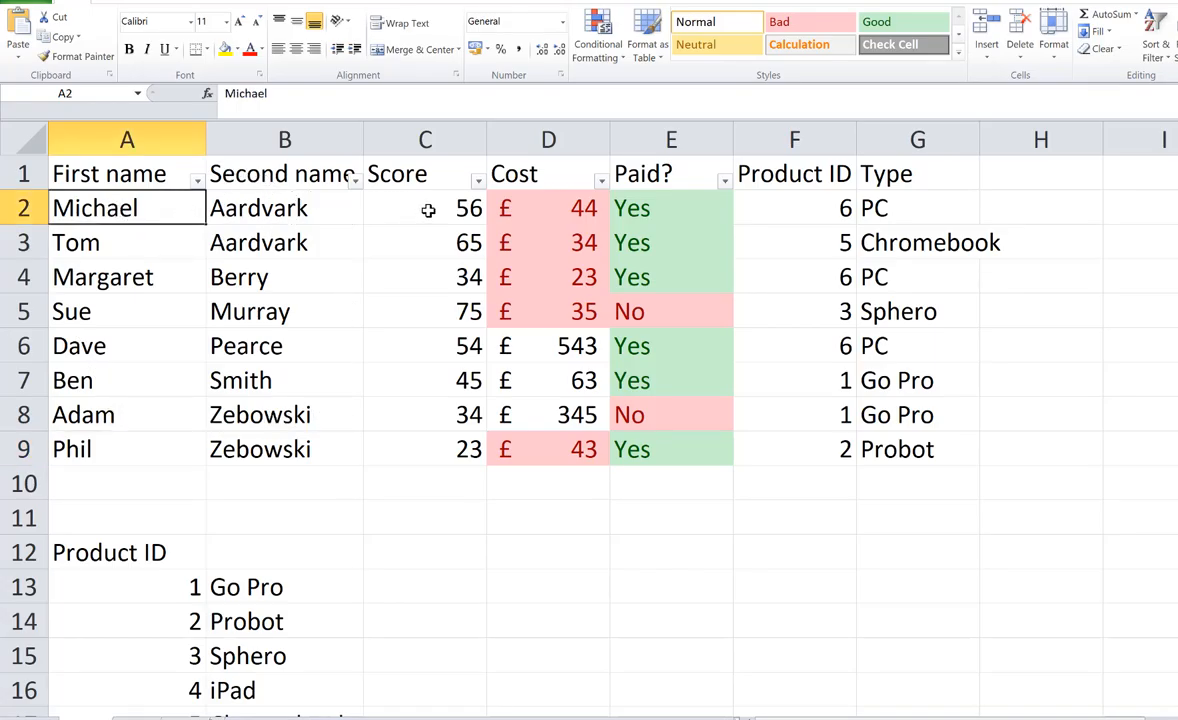
pyautogui.click(424, 208)
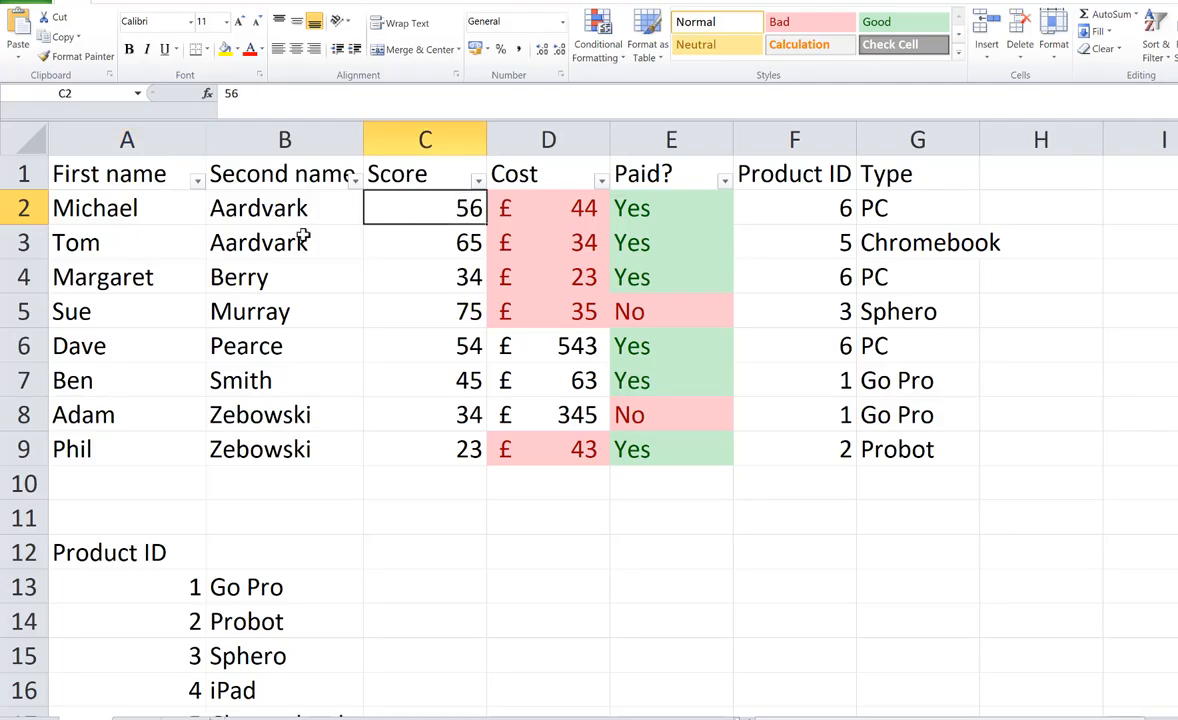
pyautogui.click(95, 208)
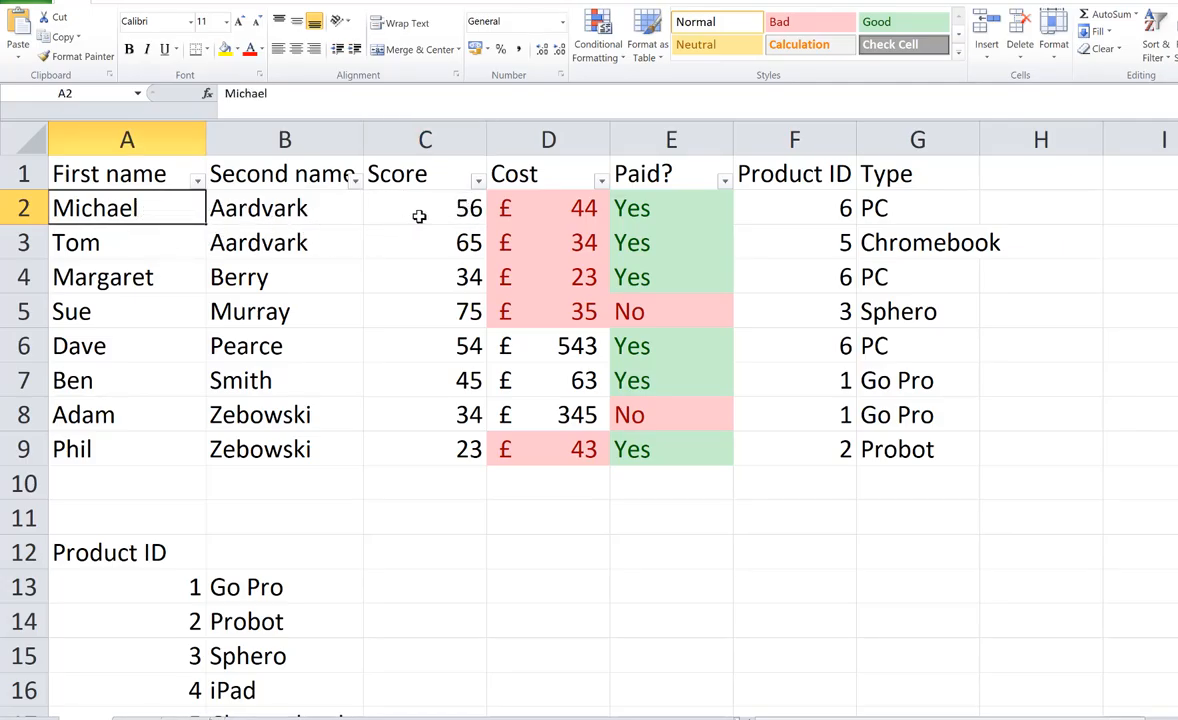
pyautogui.click(424, 208)
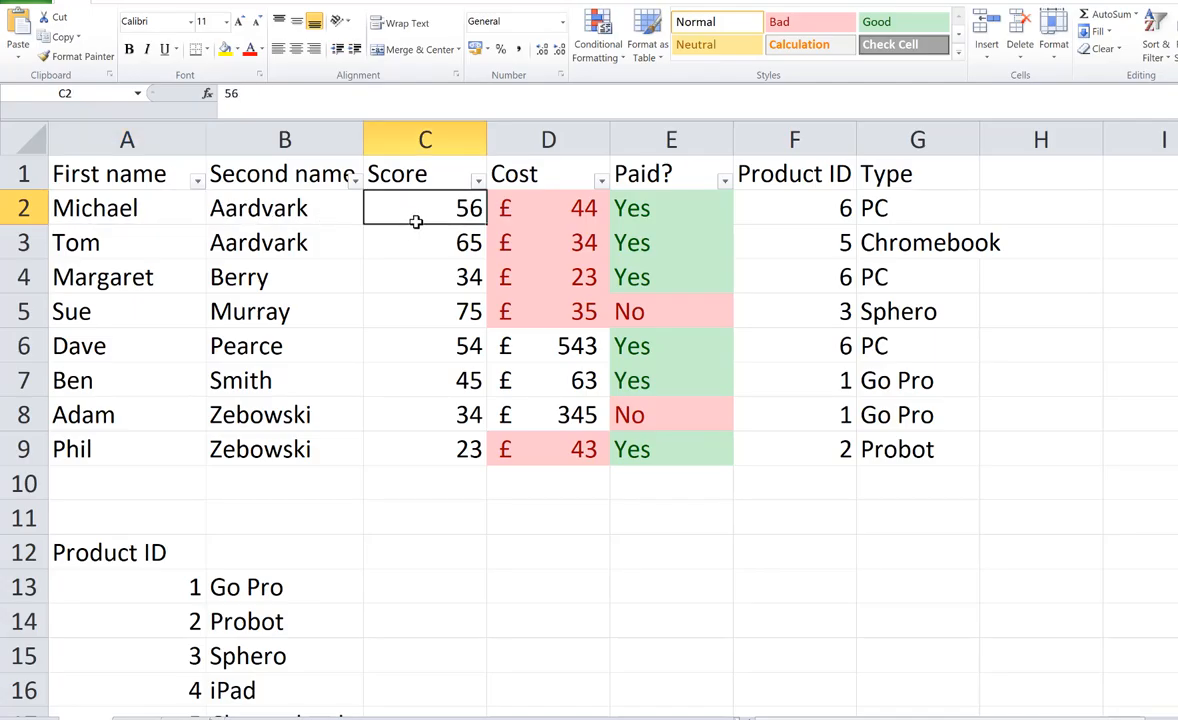
pyautogui.click(424, 277)
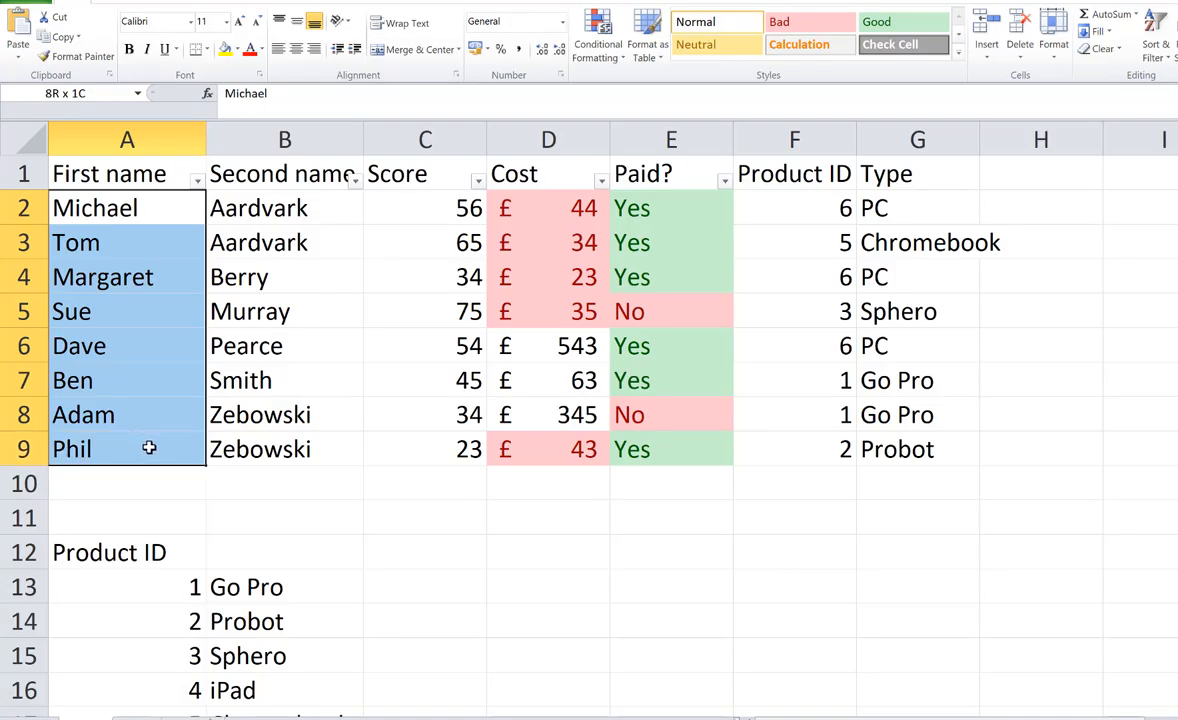
# Step: Add the scores in C2 to C9 to the selection alongside the first names
pyautogui.click(95, 208)
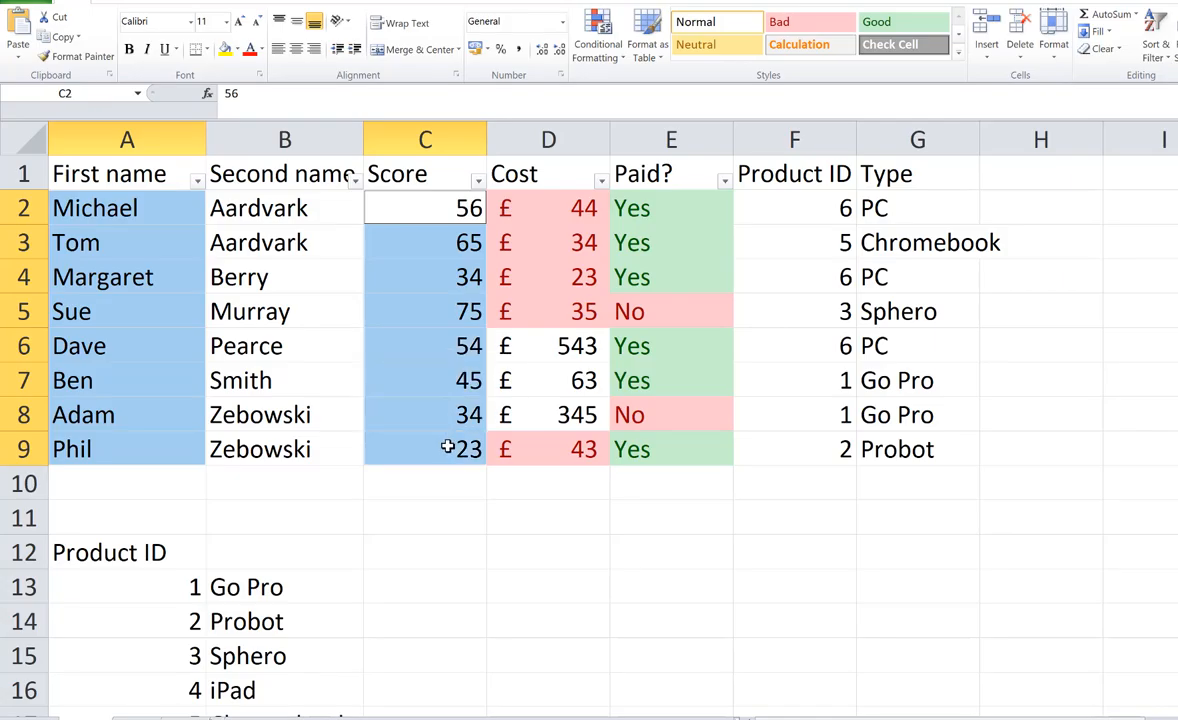
pyautogui.moveTo(170, 335)
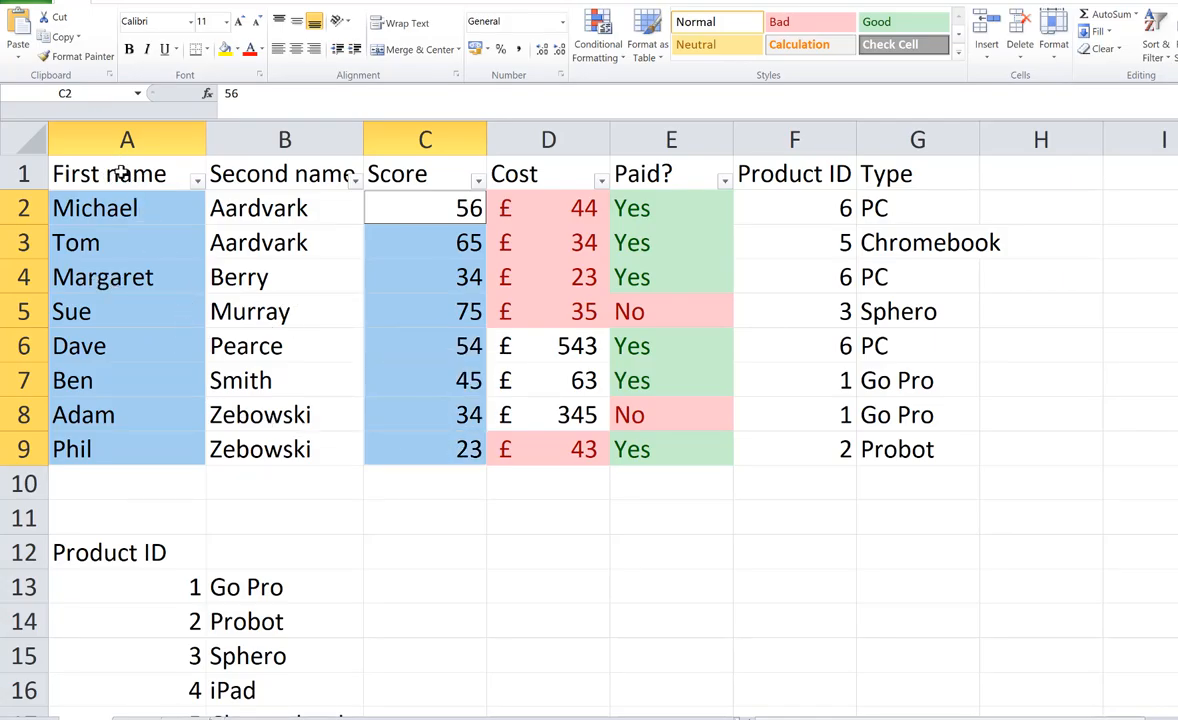
pyautogui.moveTo(414, 174)
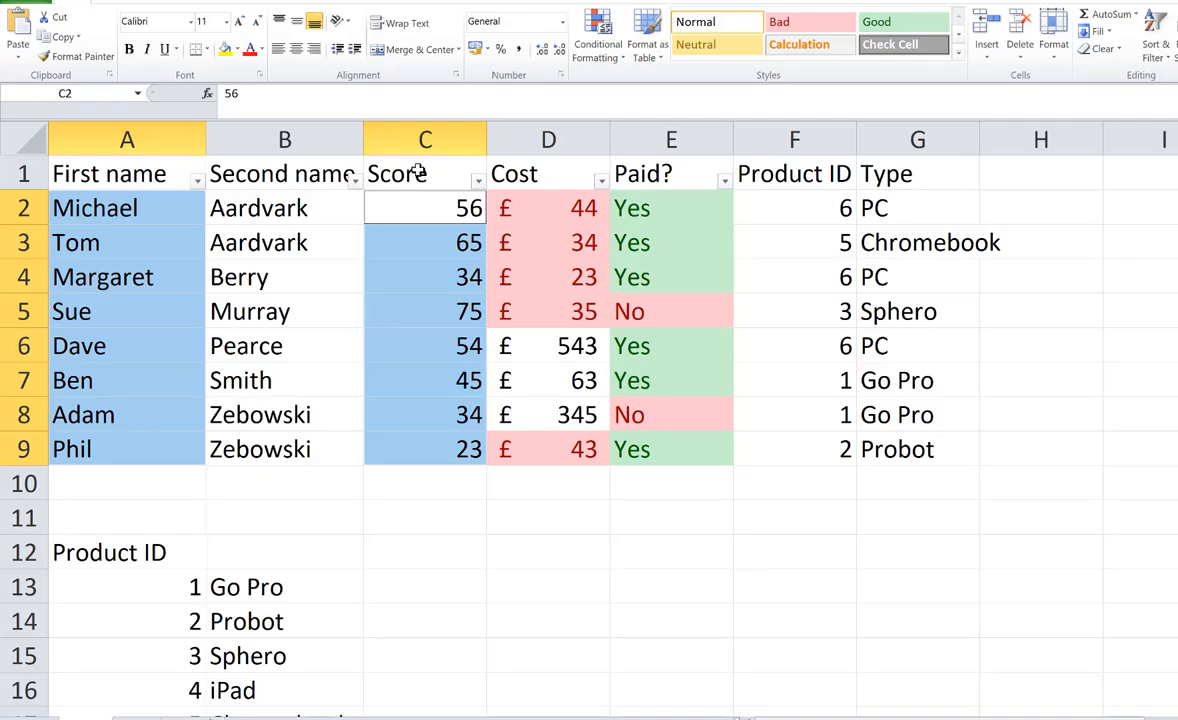
pyautogui.moveTo(434, 180)
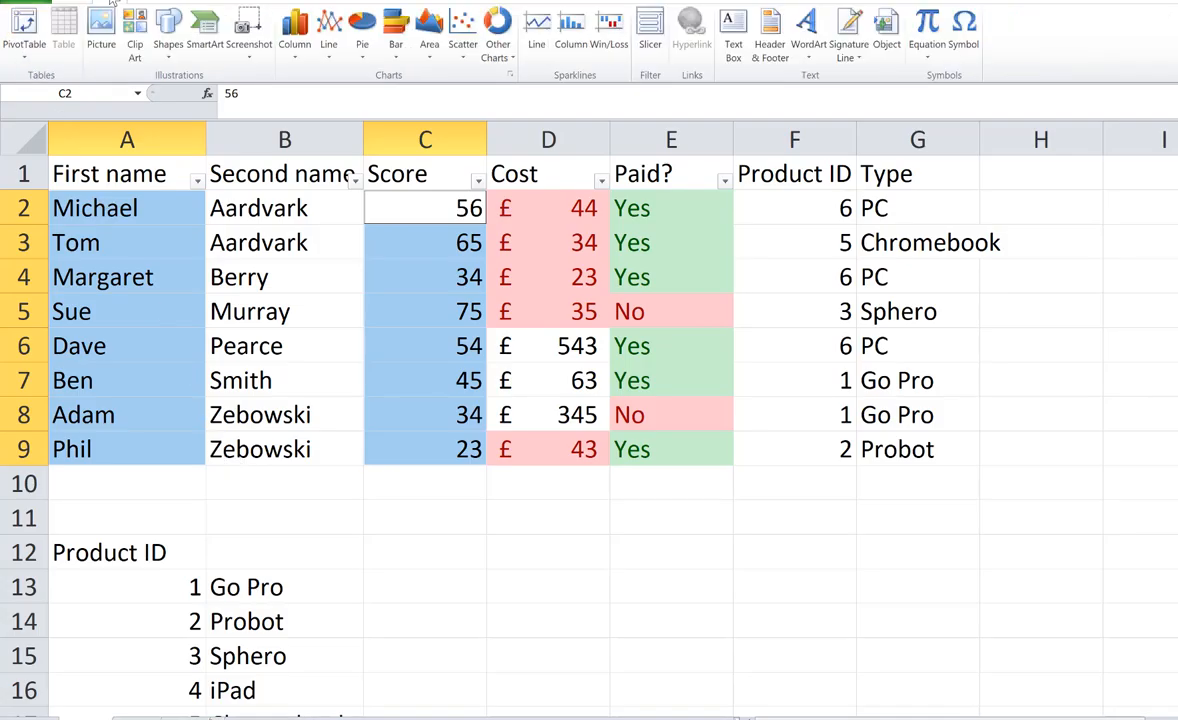
pyautogui.moveTo(294, 30)
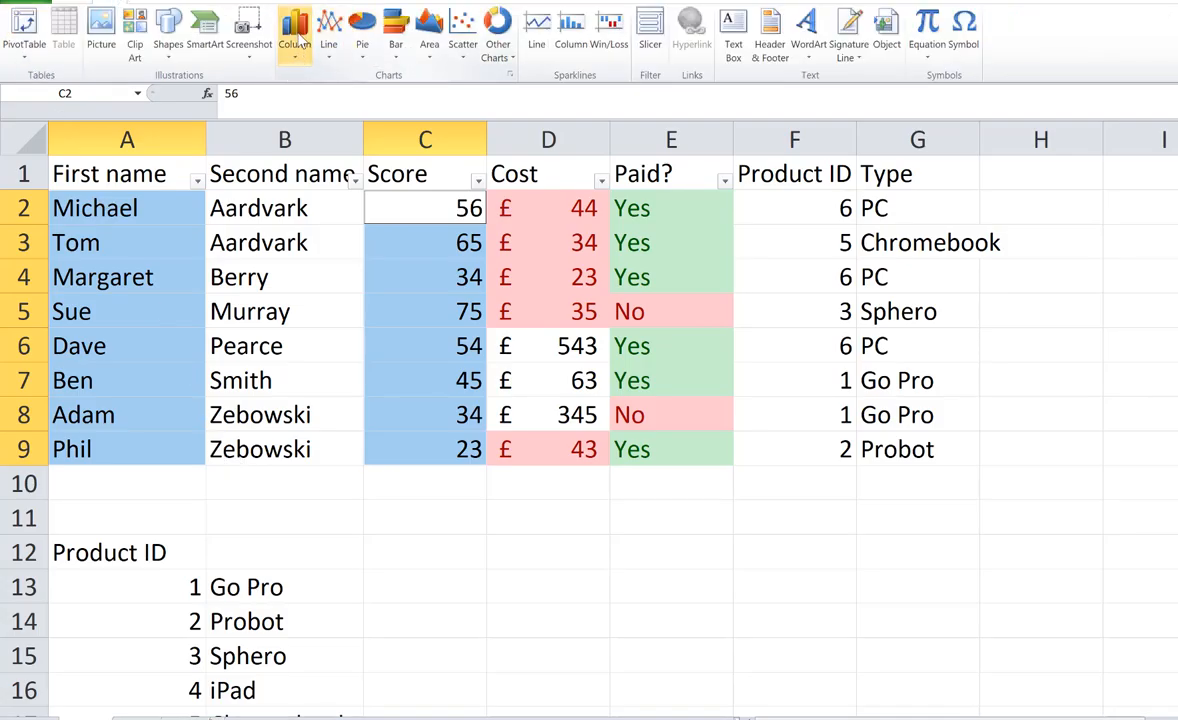
# Step: Insert a 2-D clustered column chart of each person's score
pyautogui.click(291, 24)
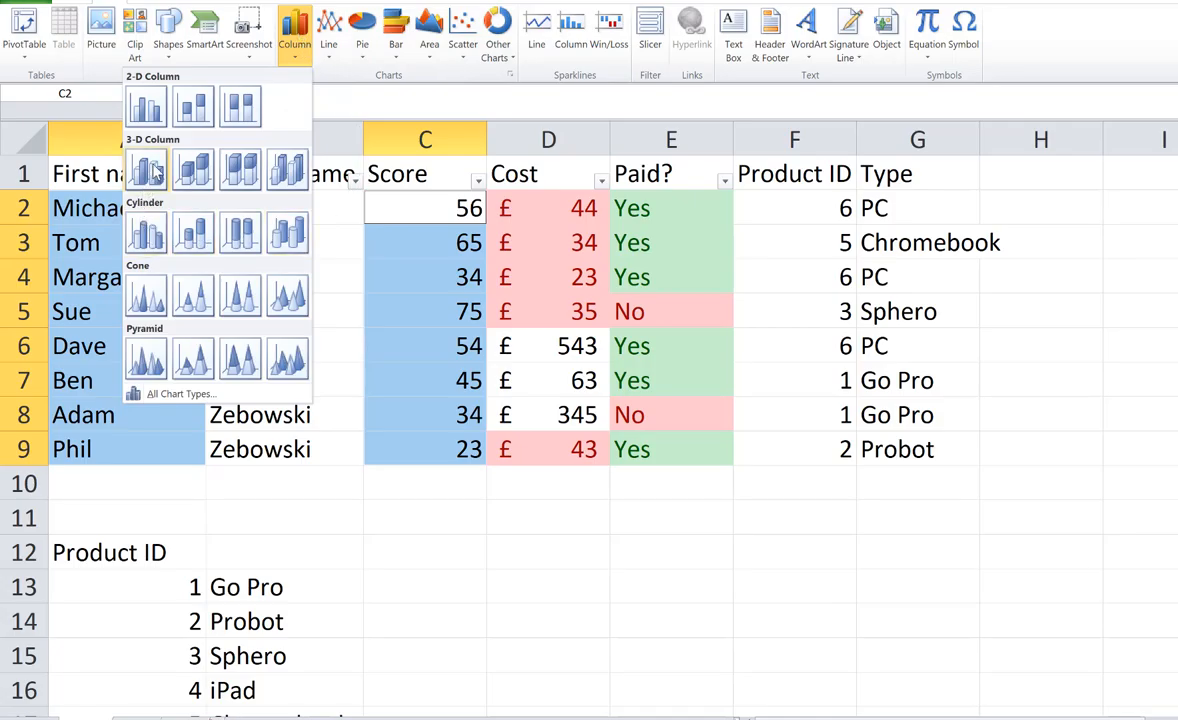
pyautogui.click(145, 105)
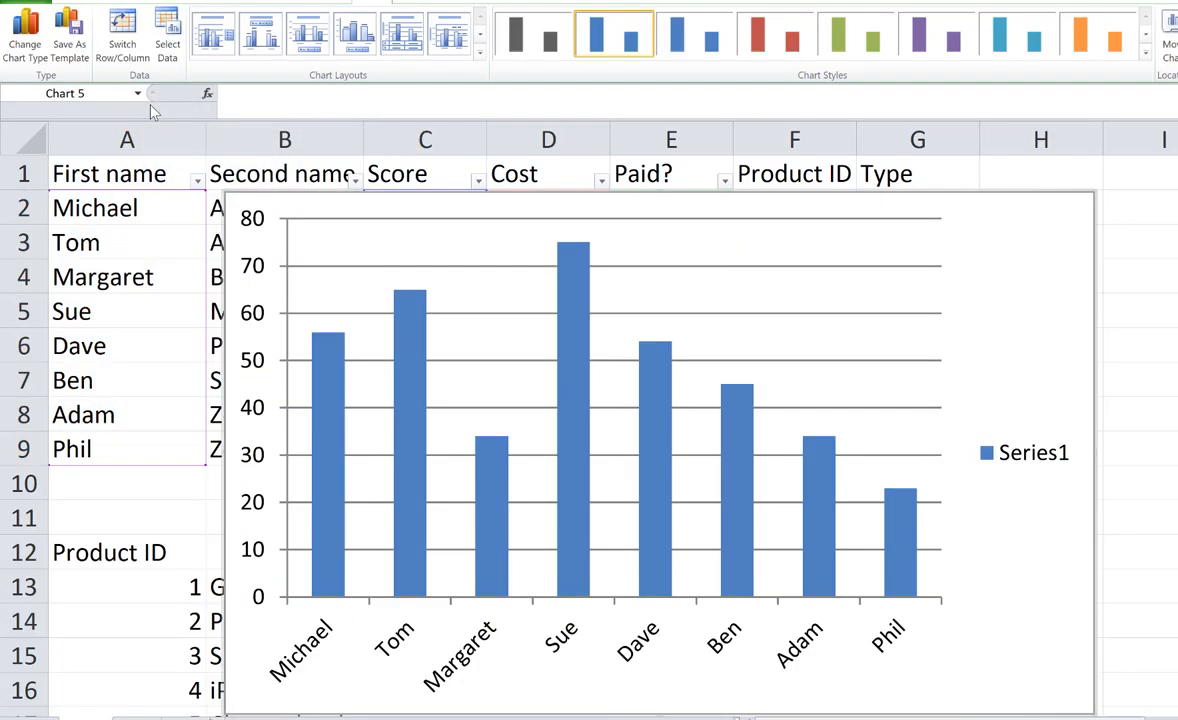
pyautogui.moveTo(470, 655)
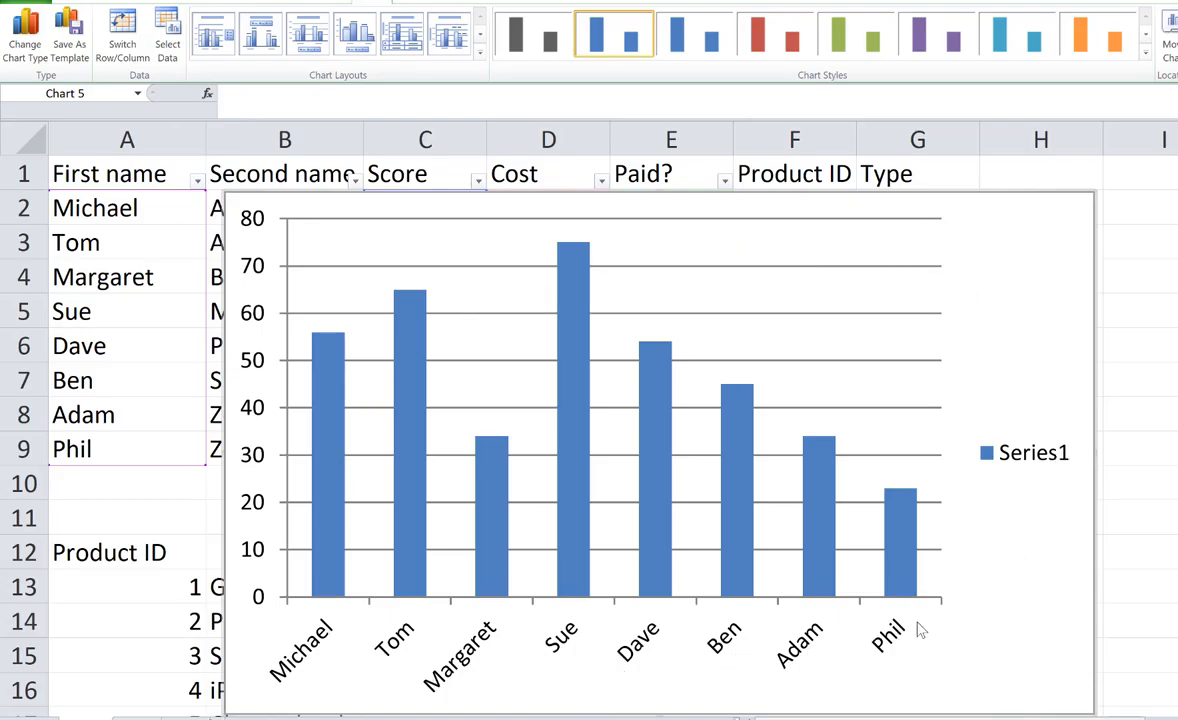
pyautogui.moveTo(1030, 240)
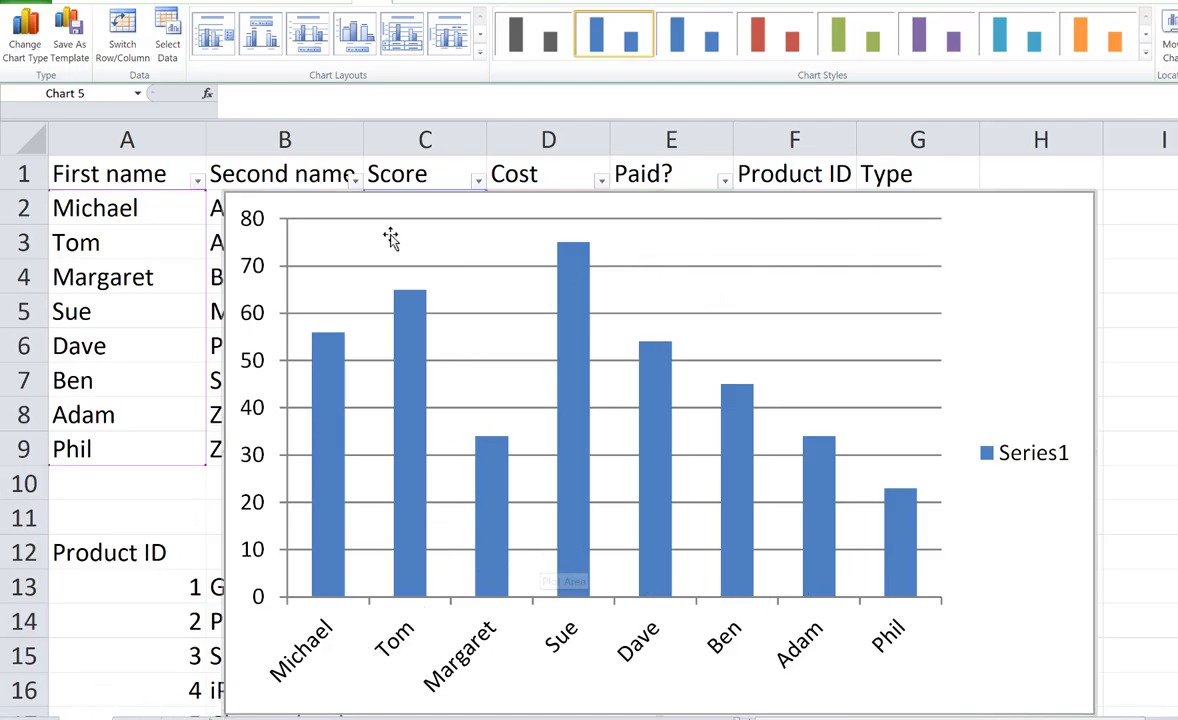
pyautogui.moveTo(372, 12)
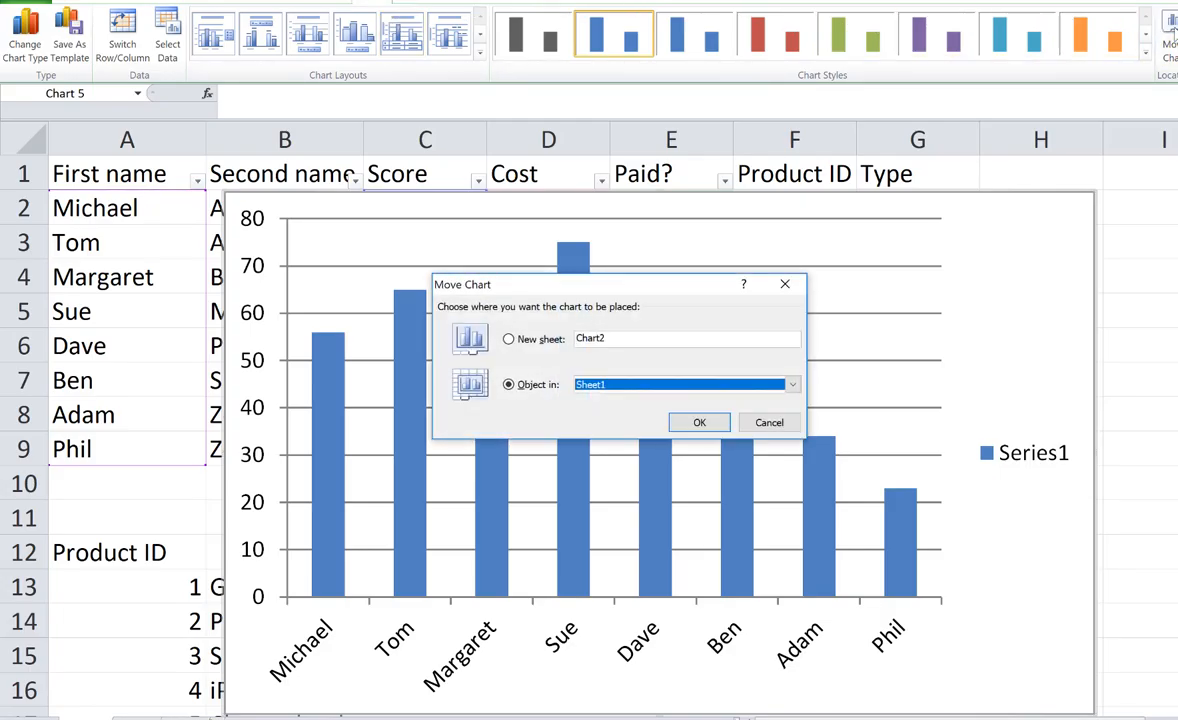
# Step: Move the score chart onto a new chart sheet of its own
pyautogui.click(508, 339)
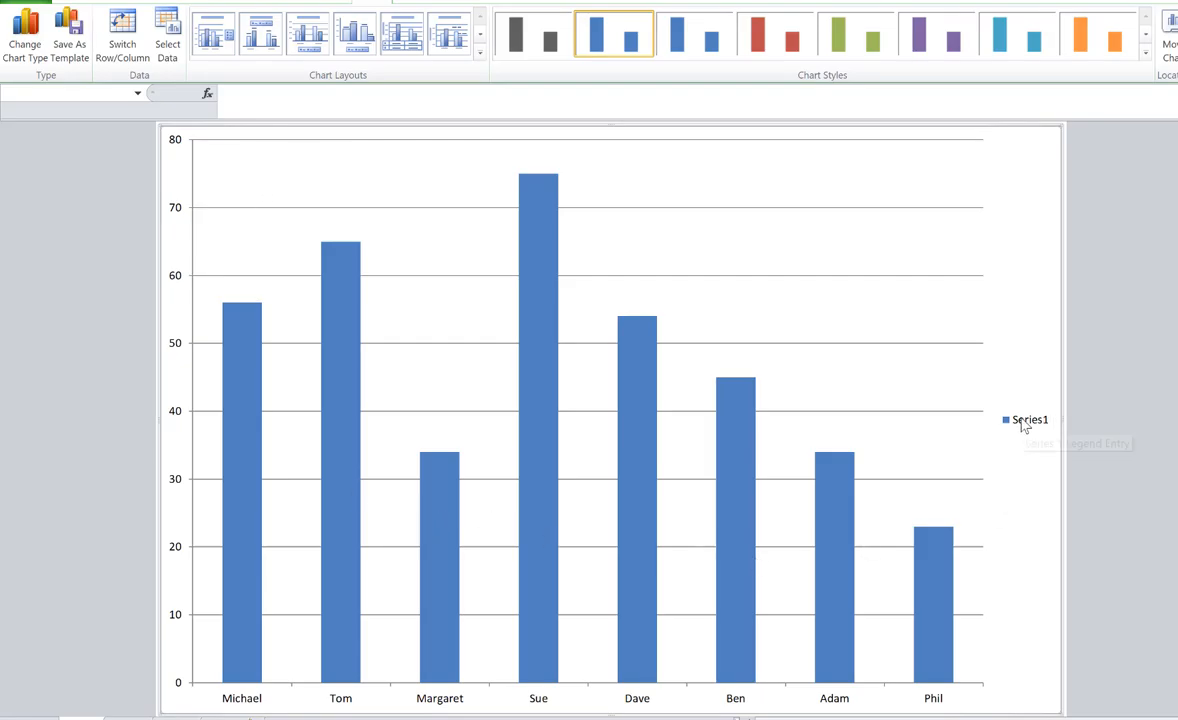
pyautogui.moveTo(1029, 426)
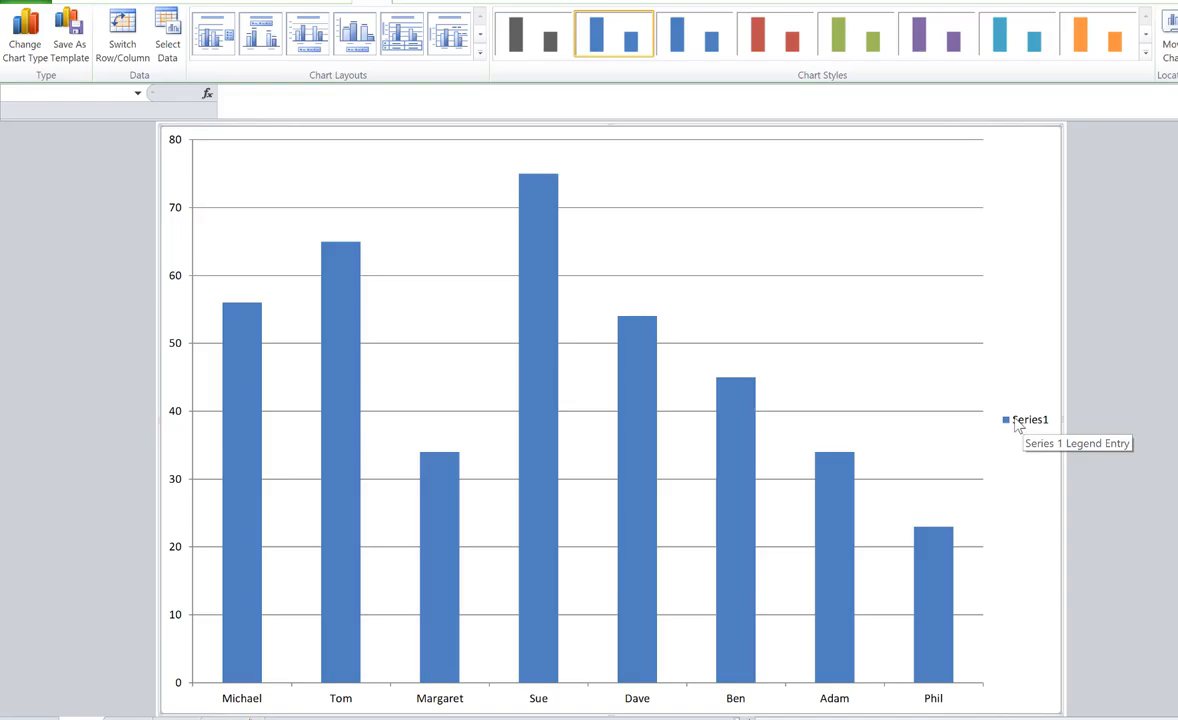
# Step: Select and delete the Series1 legend from the chart
pyautogui.click(1027, 419)
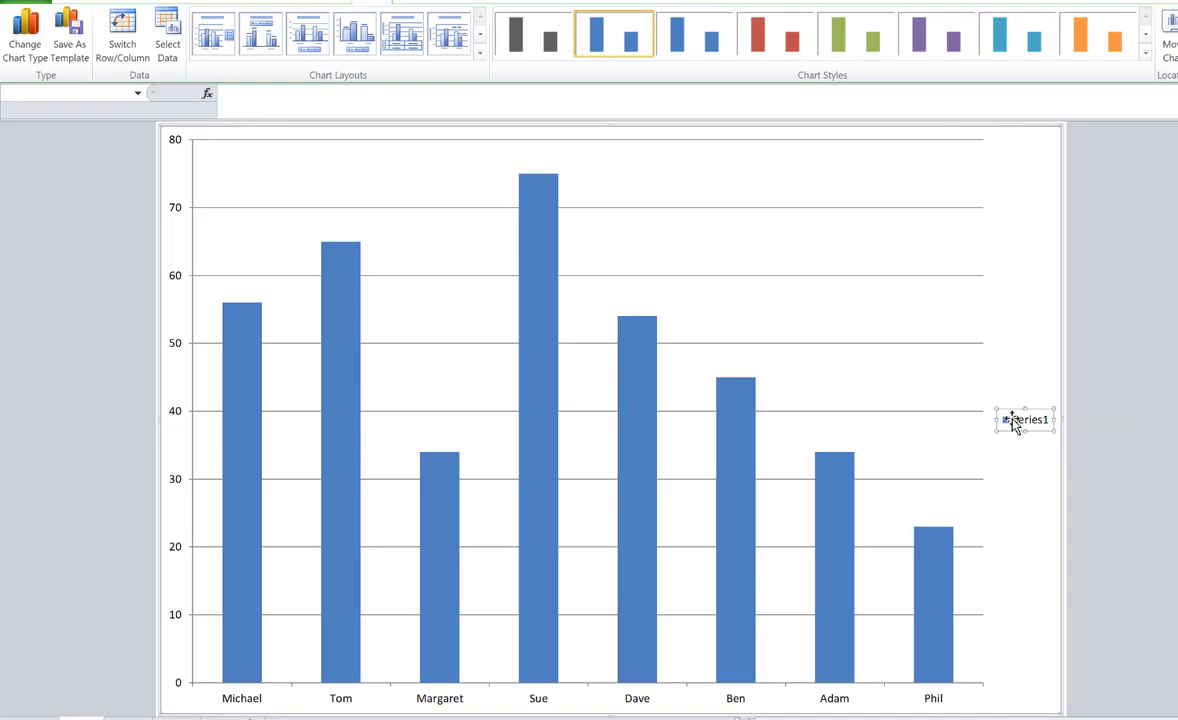
pyautogui.moveTo(1010, 422)
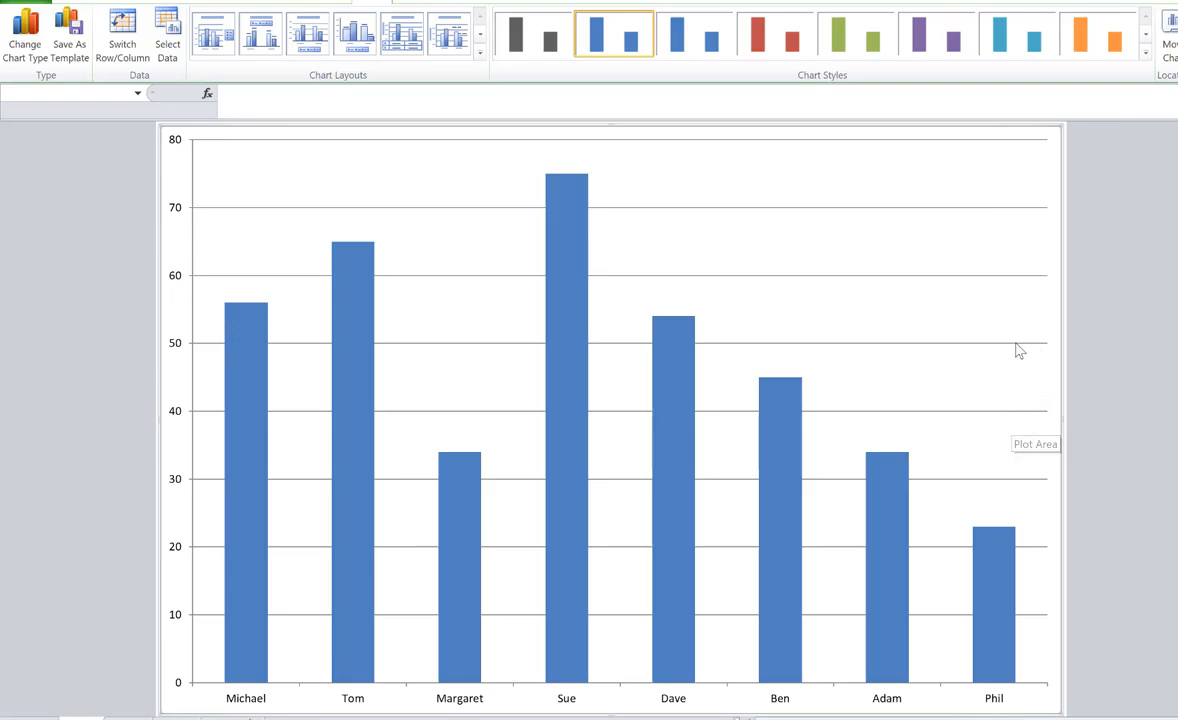
pyautogui.moveTo(188, 428)
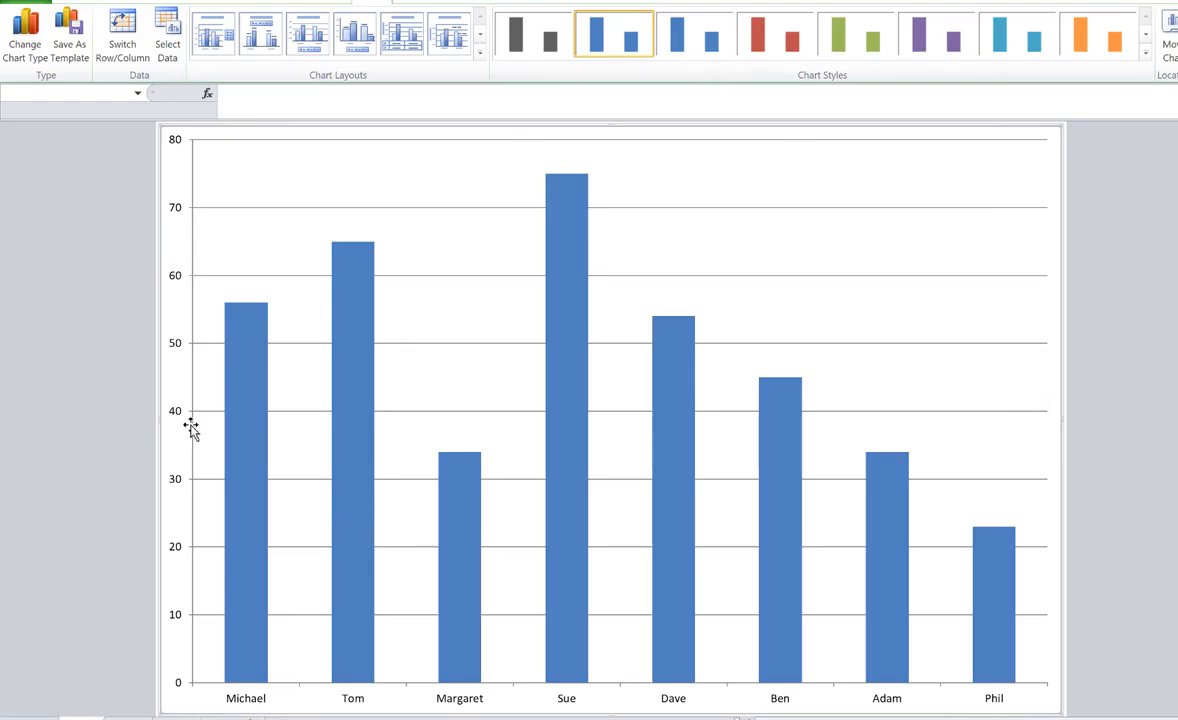
pyautogui.moveTo(311, 672)
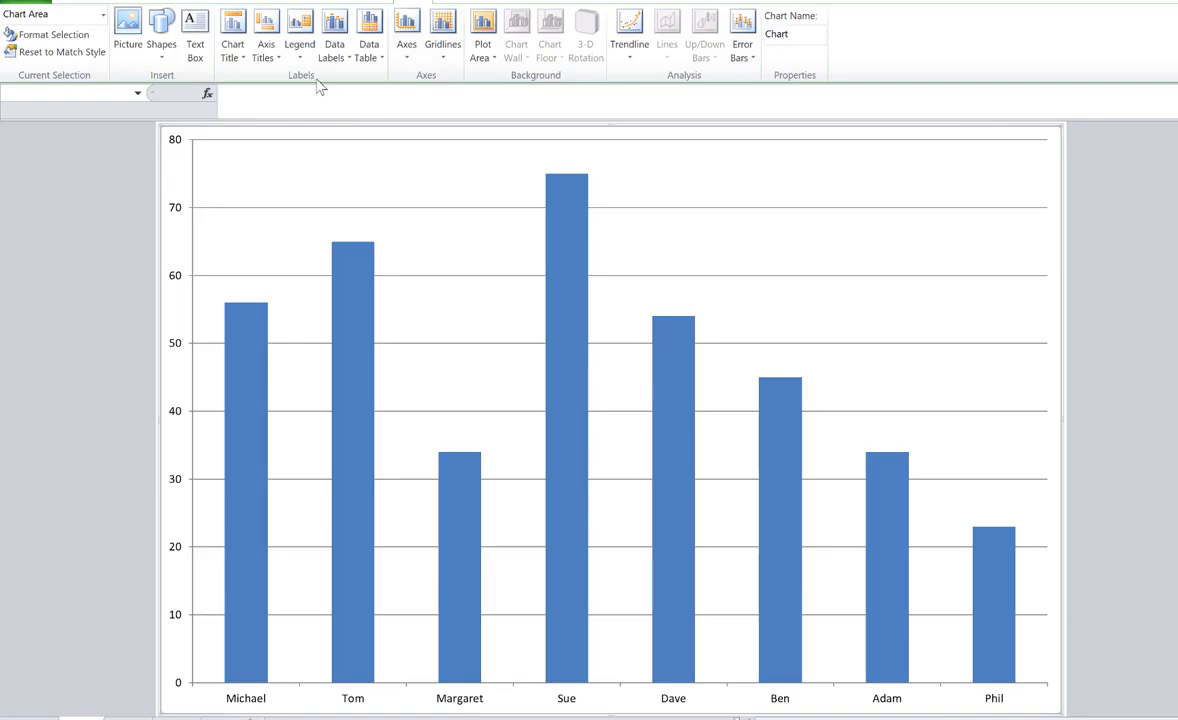
# Step: Add a horizontal axis title below the names reading "Name of person"
pyautogui.click(267, 30)
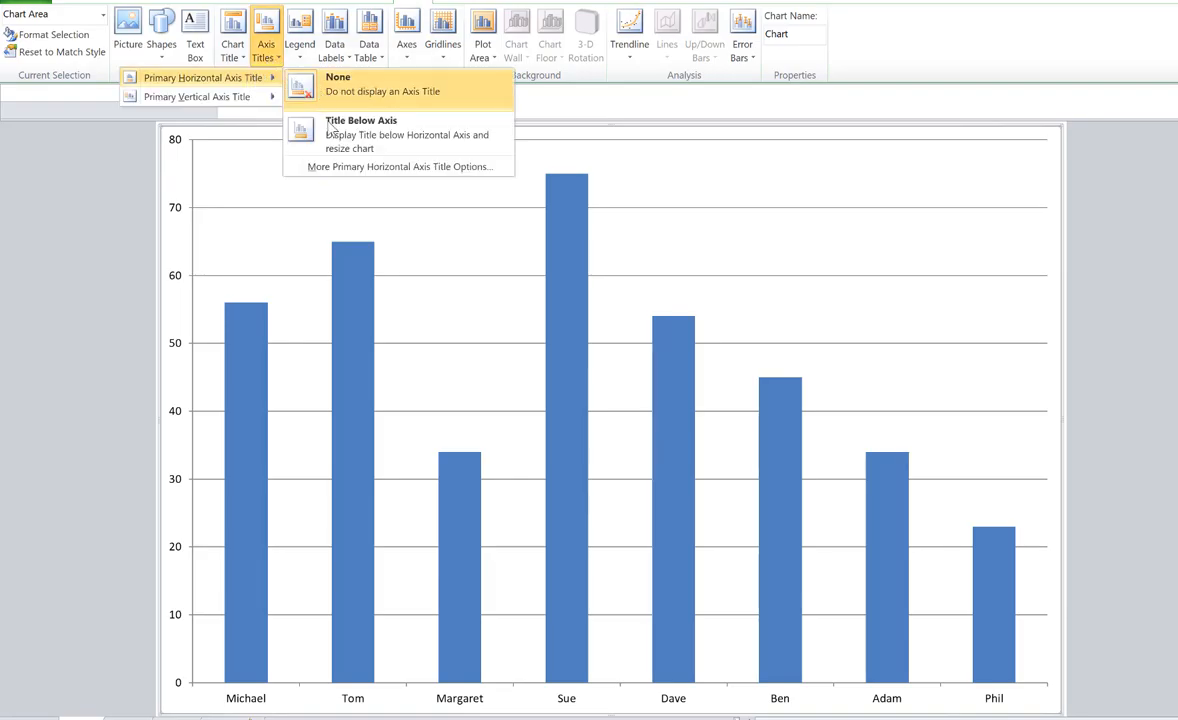
pyautogui.click(361, 134)
pyautogui.write('Name of person')
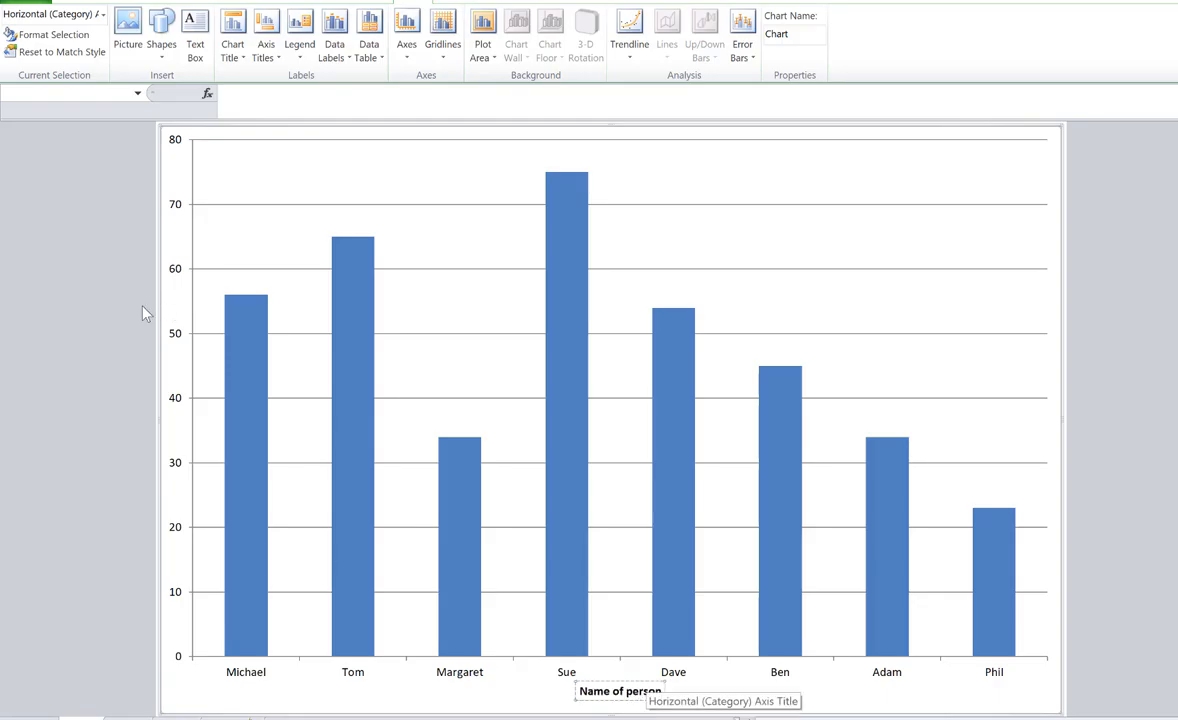
pyautogui.moveTo(336, 40)
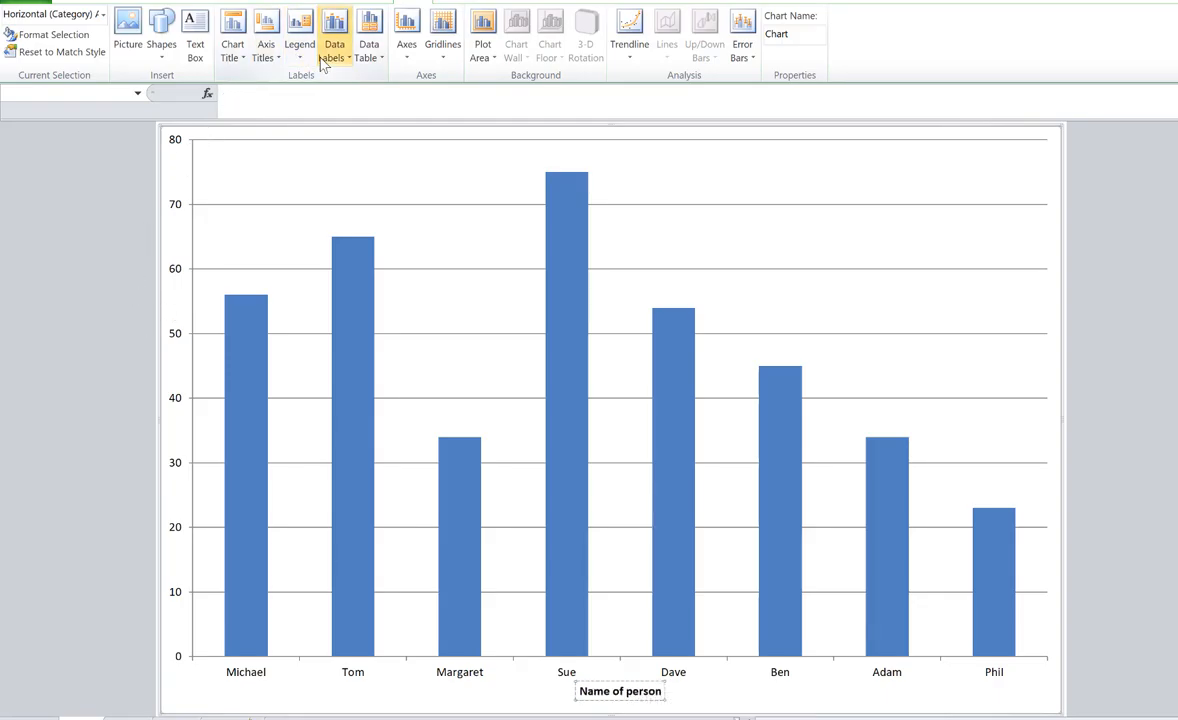
# Step: Add a rotated vertical axis title and set its text to "Score"
pyautogui.click(268, 38)
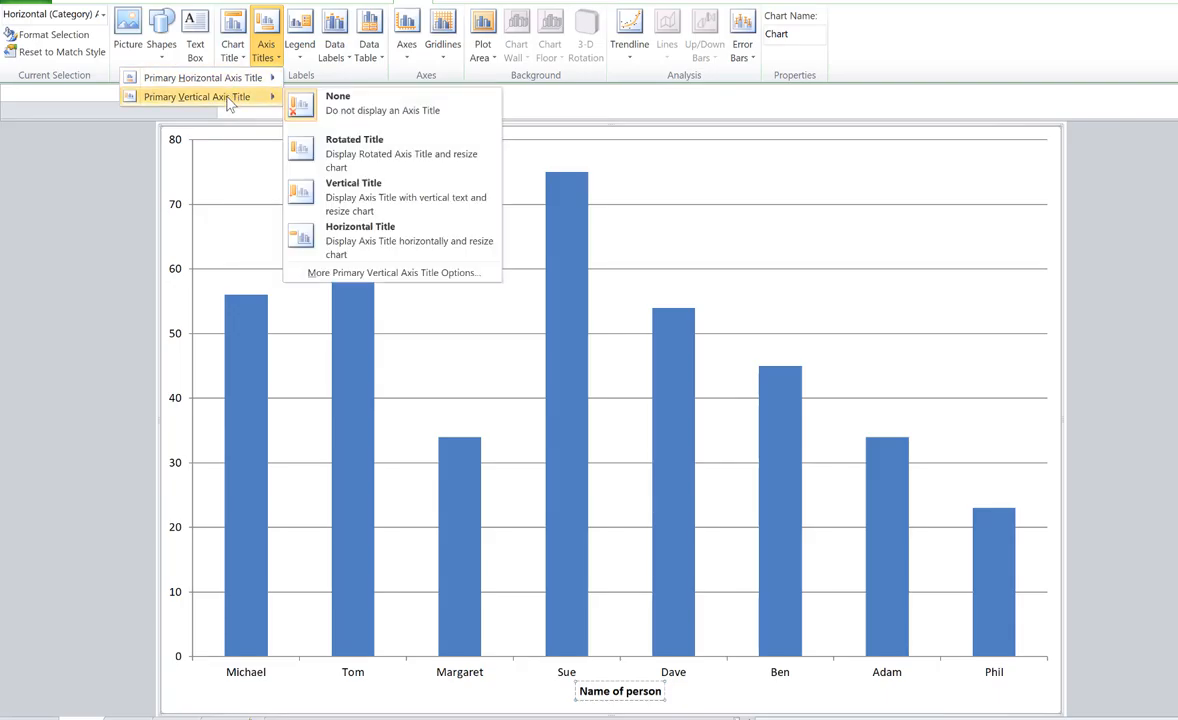
pyautogui.click(354, 147)
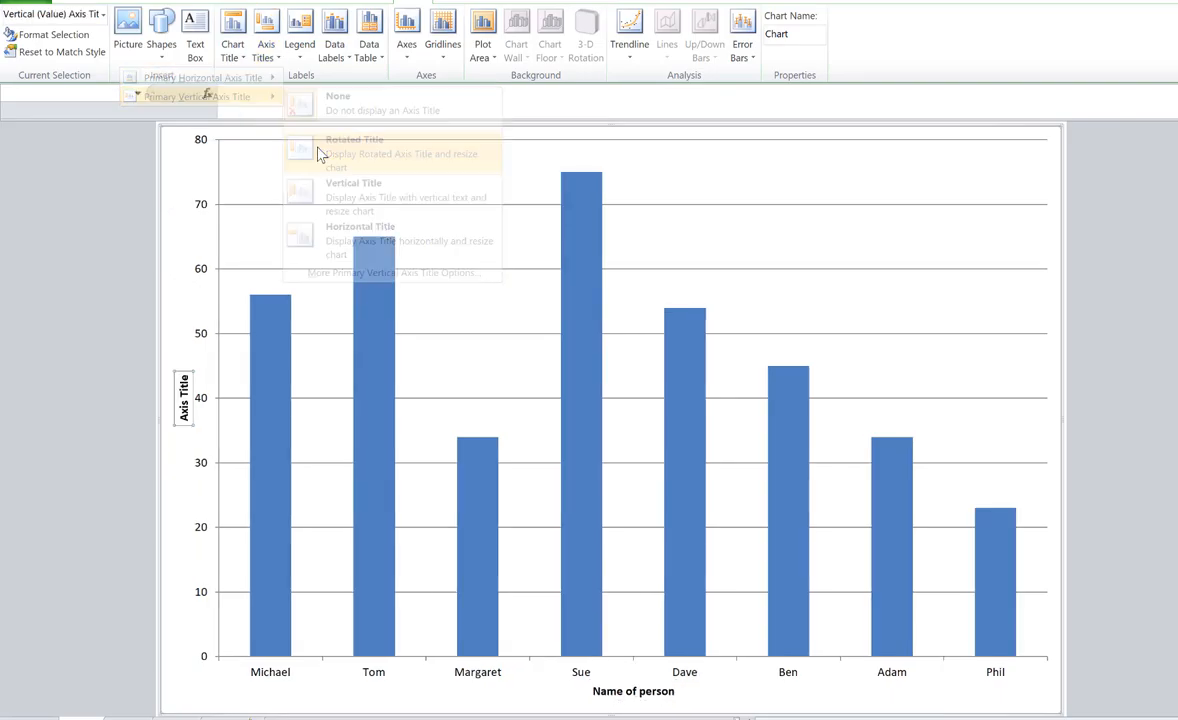
pyautogui.click(355, 152)
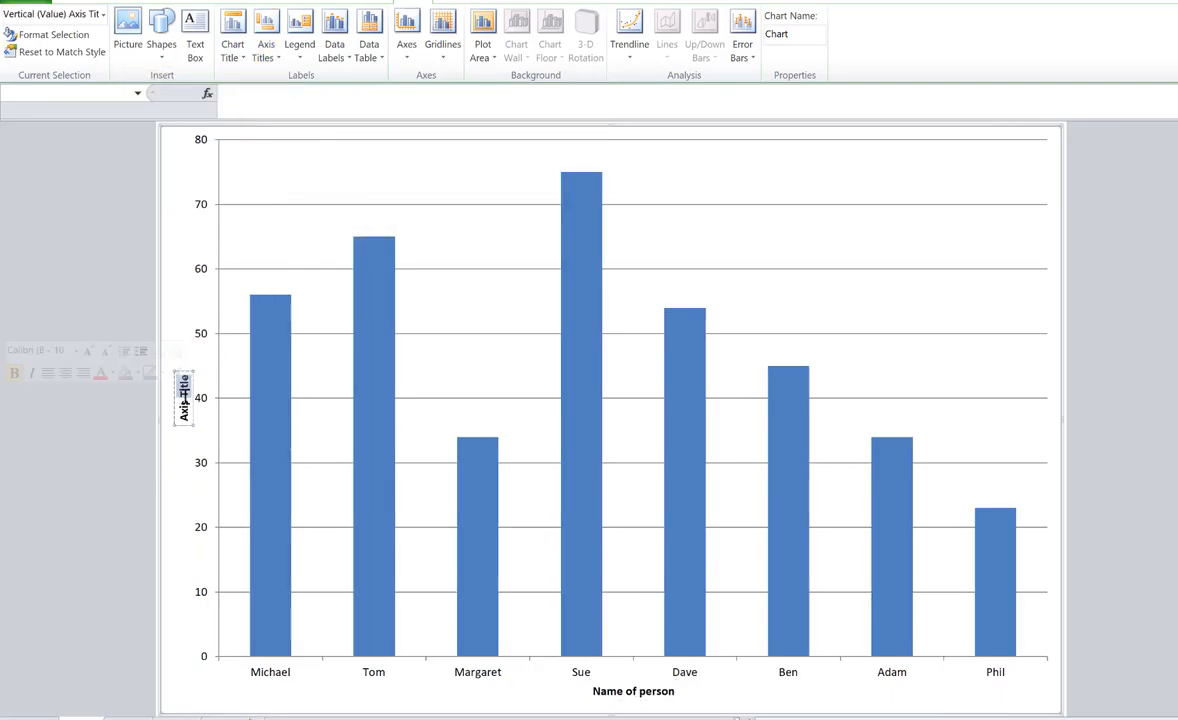
pyautogui.moveTo(289, 400)
pyautogui.write('Score')
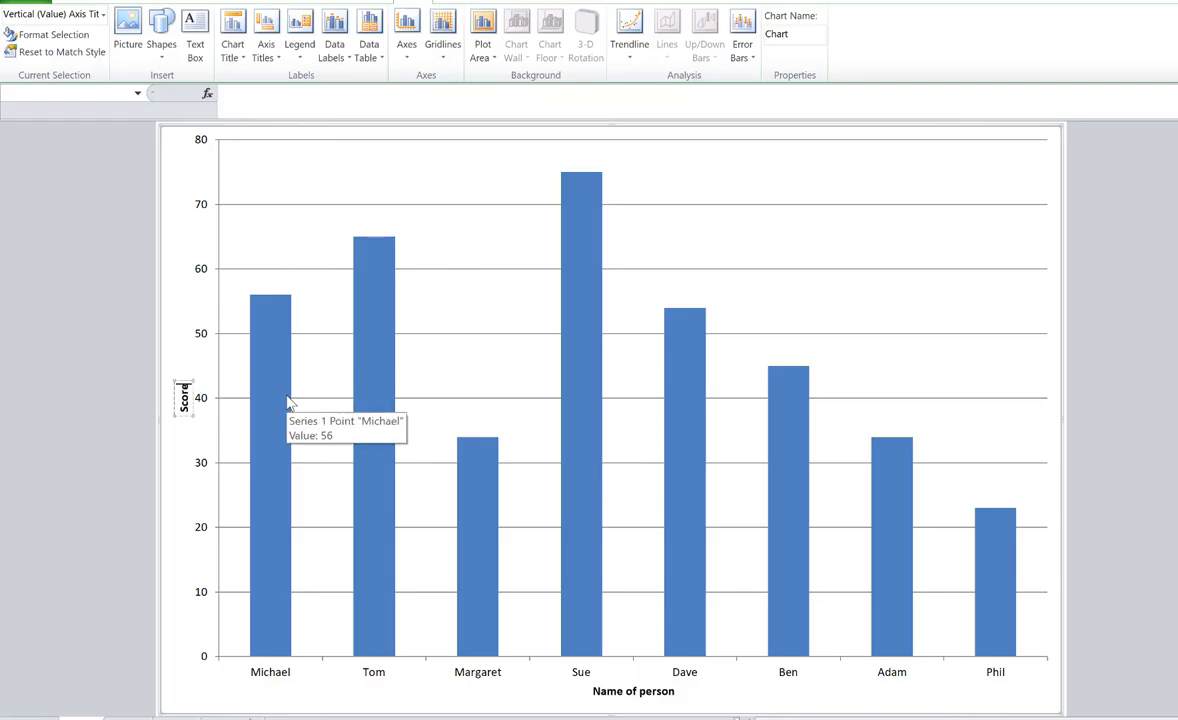
pyautogui.moveTo(447, 250)
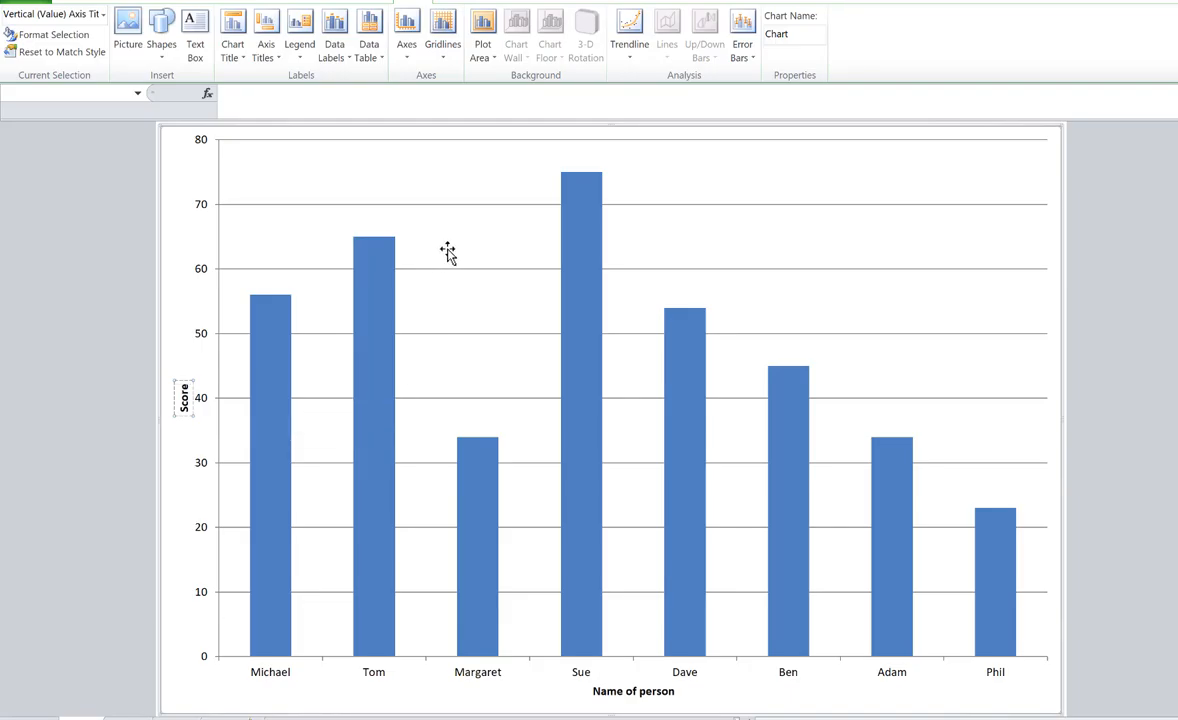
pyautogui.moveTo(400, 90)
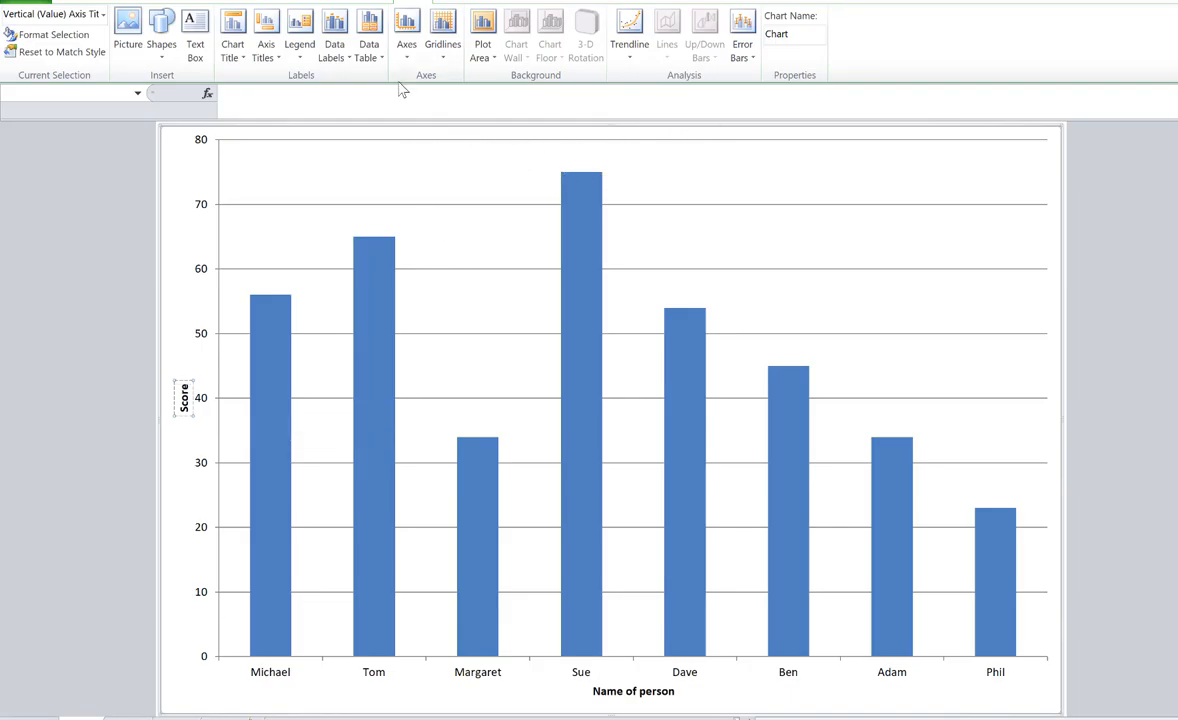
# Step: Add a title above the chart reading "Chart to show score achieved by each person"
pyautogui.click(233, 40)
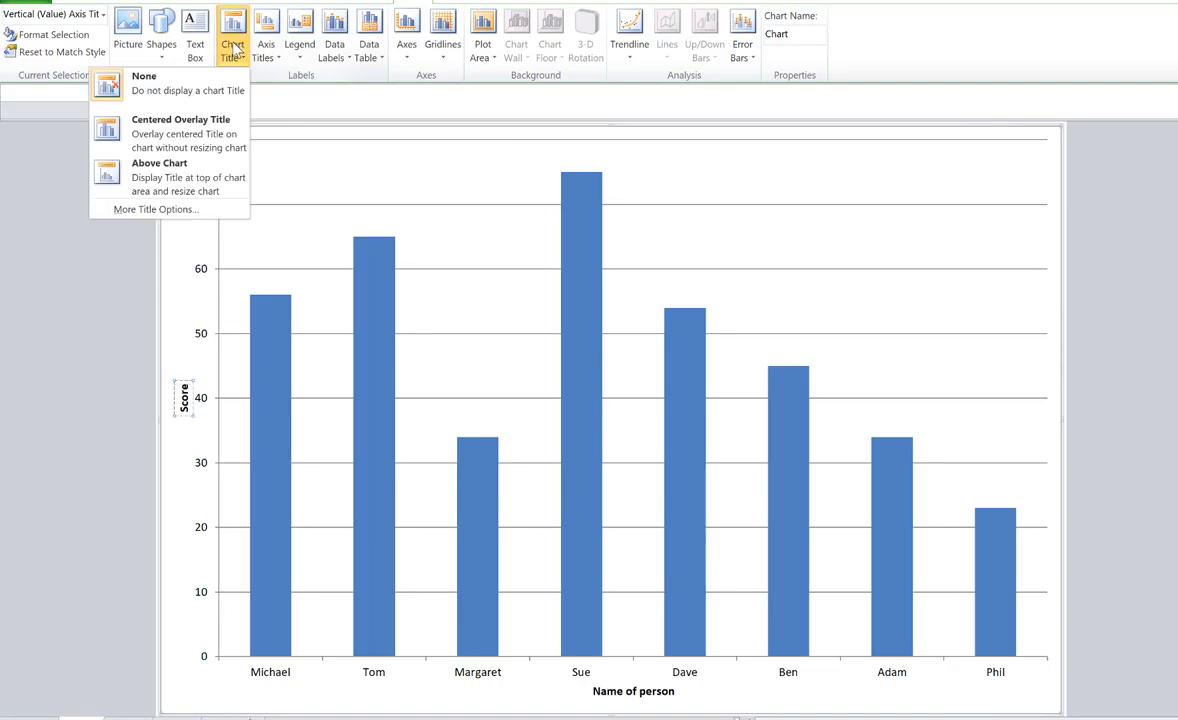
pyautogui.moveTo(205, 139)
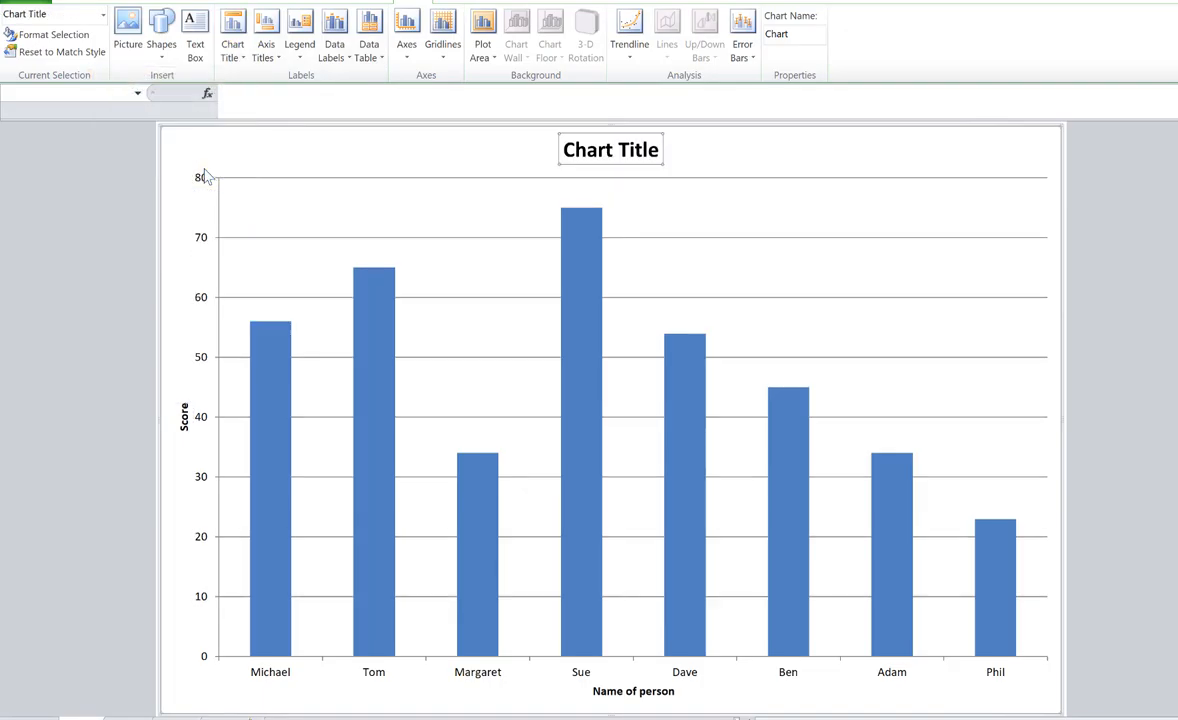
pyautogui.click(610, 149)
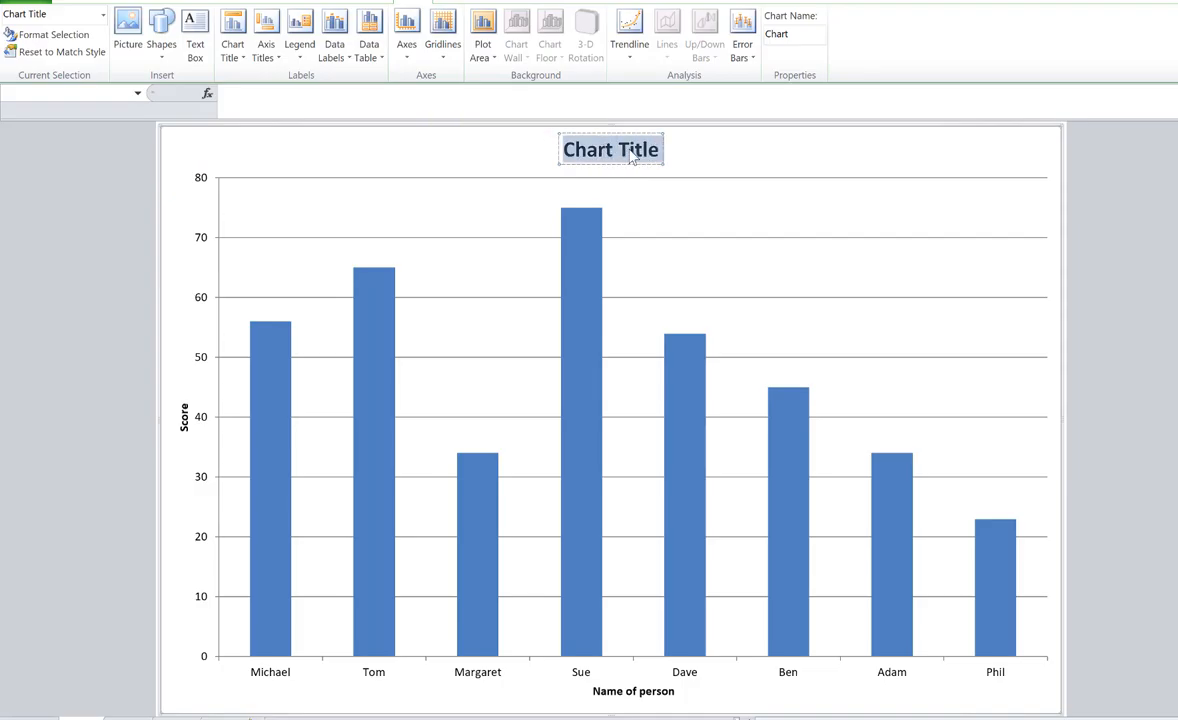
pyautogui.moveTo(740, 30)
pyautogui.write('c')
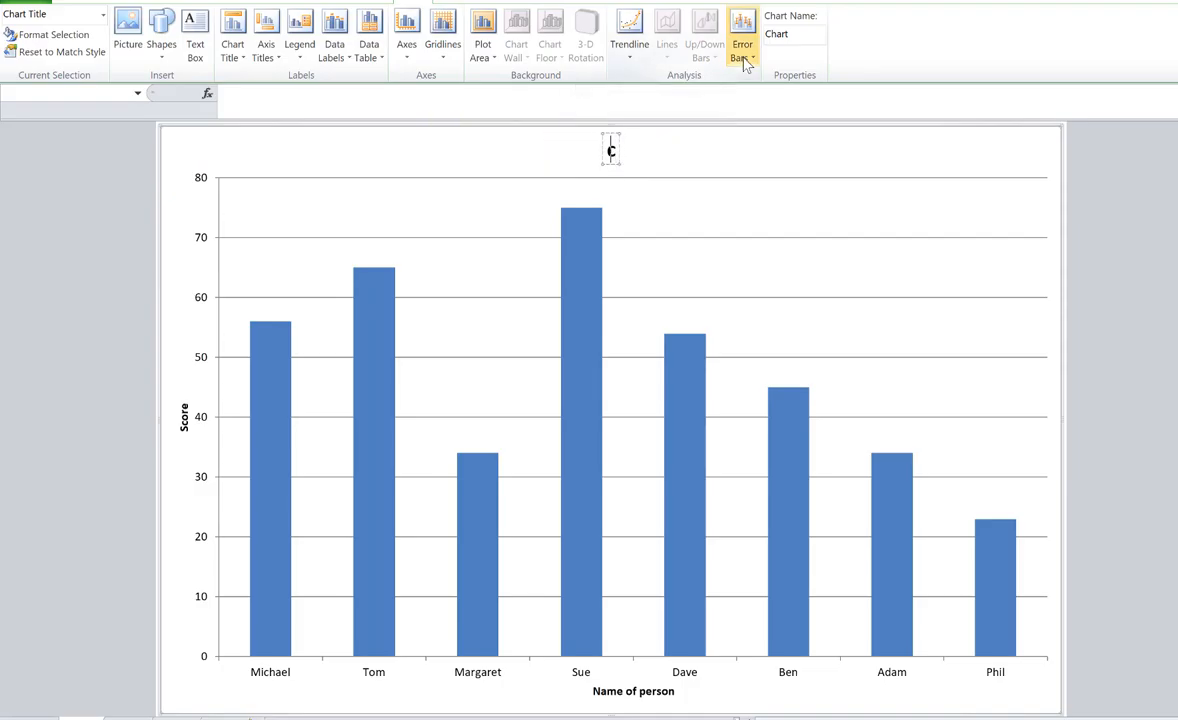
pyautogui.write('Chart ot')
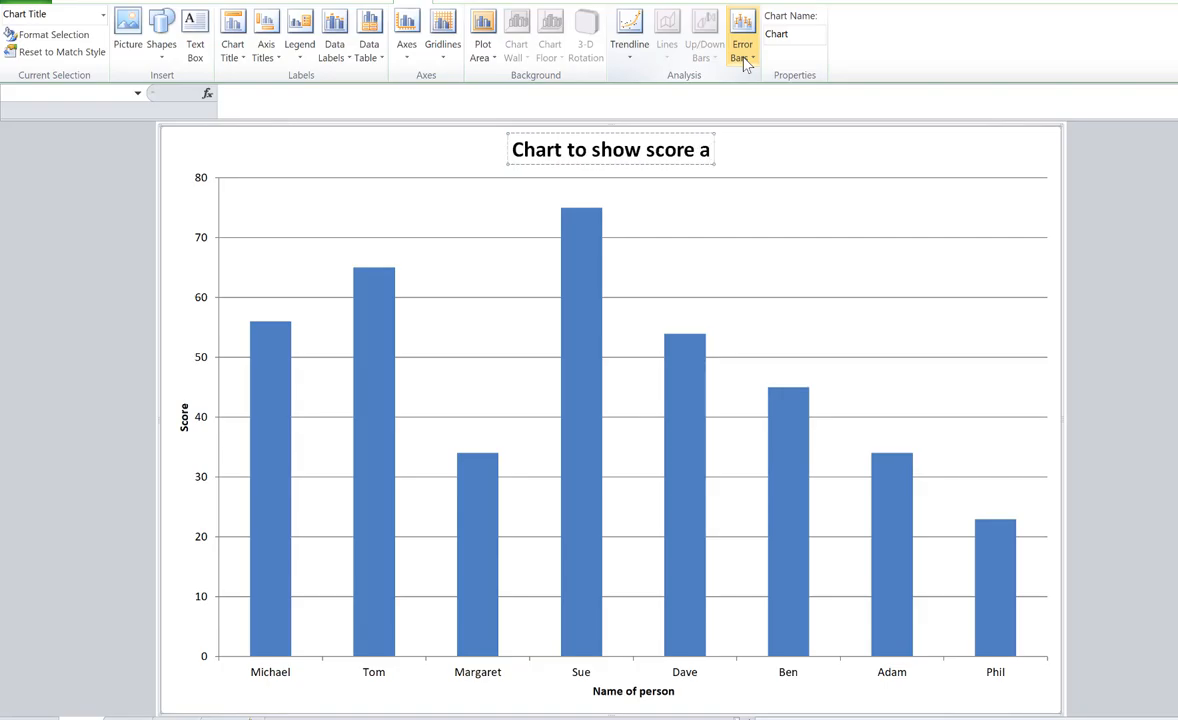
pyautogui.write('chieved by')
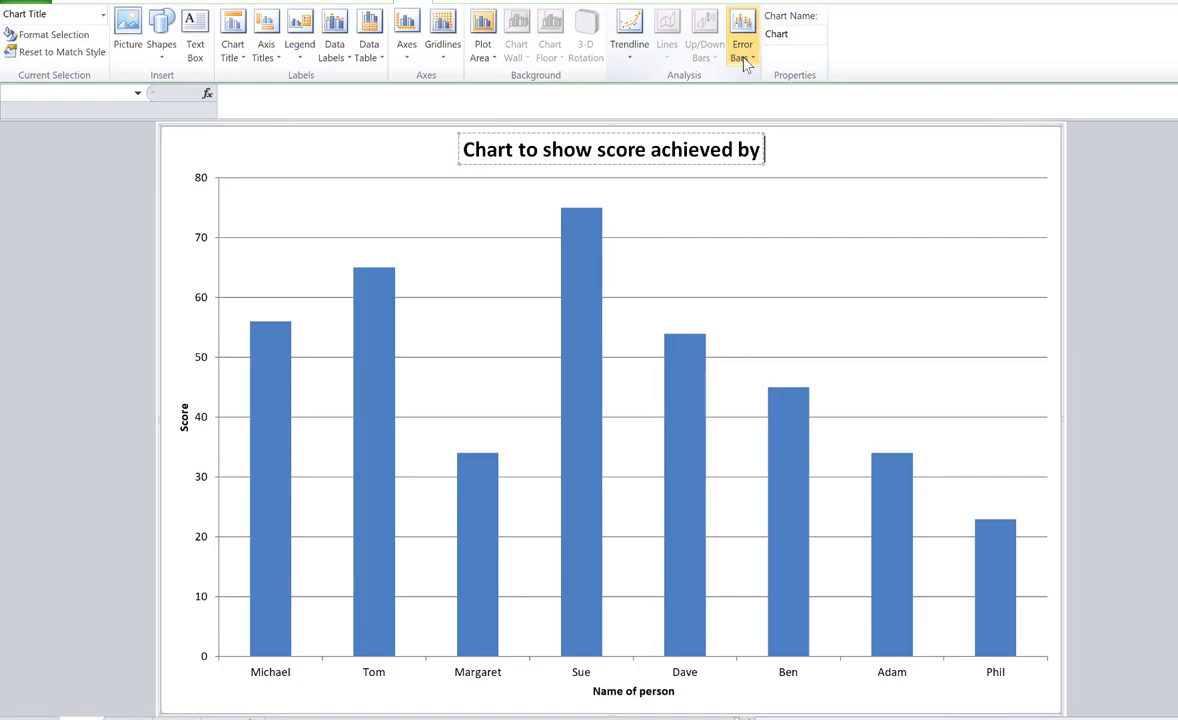
pyautogui.write('each person i')
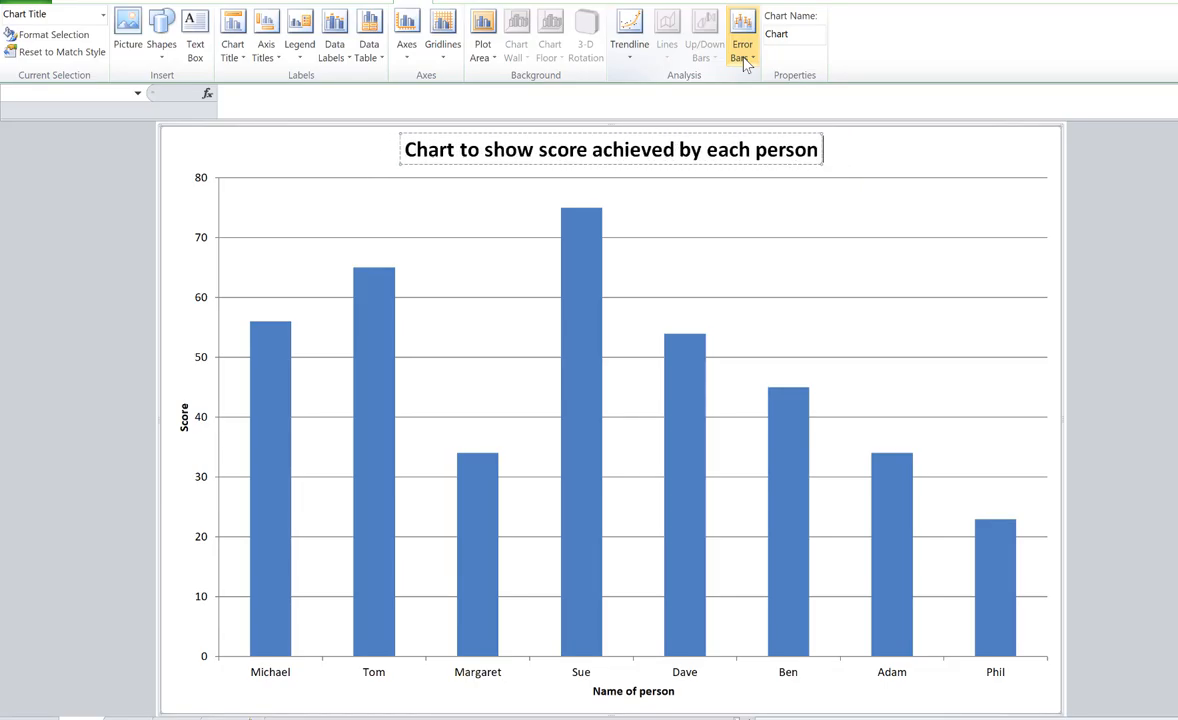
pyautogui.moveTo(916, 163)
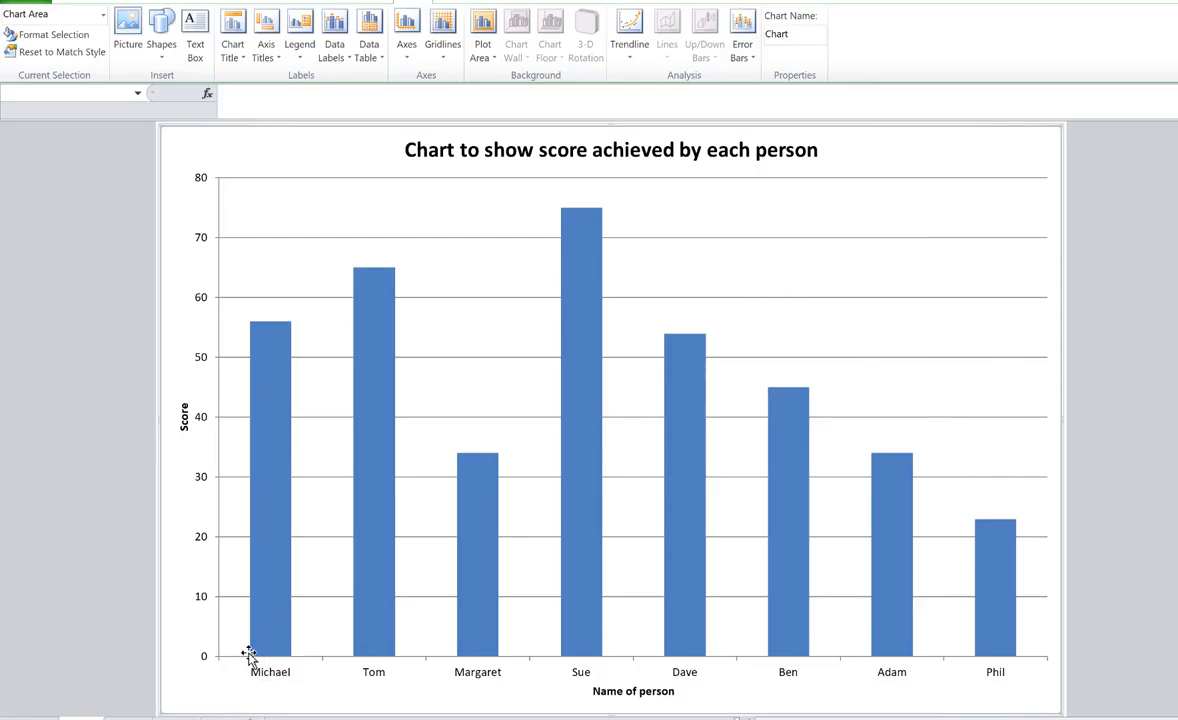
pyautogui.moveTo(1013, 352)
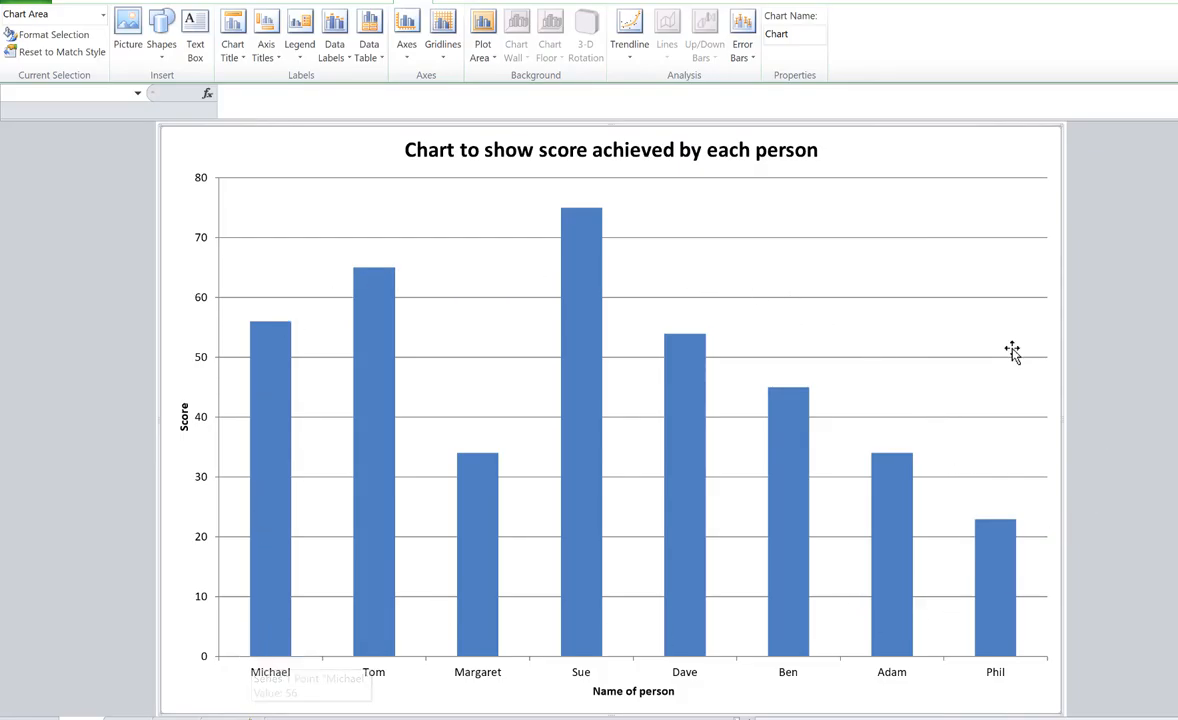
pyautogui.moveTo(680, 547)
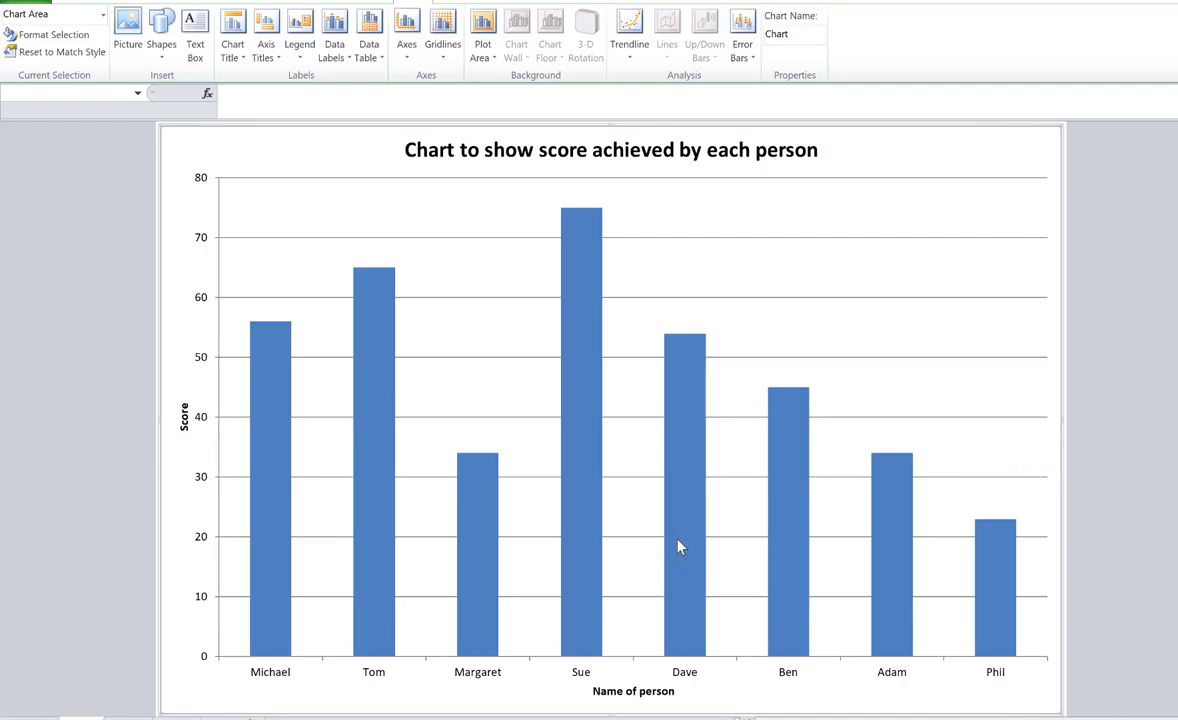
pyautogui.moveTo(712, 518)
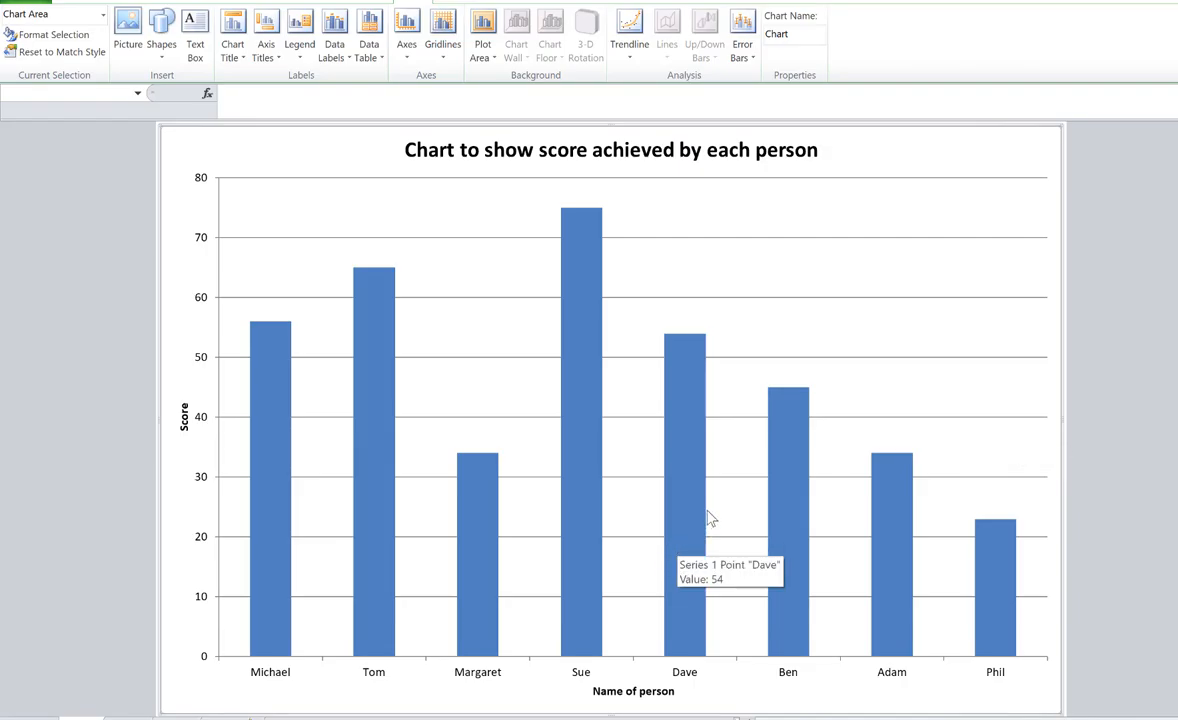
pyautogui.moveTo(836, 365)
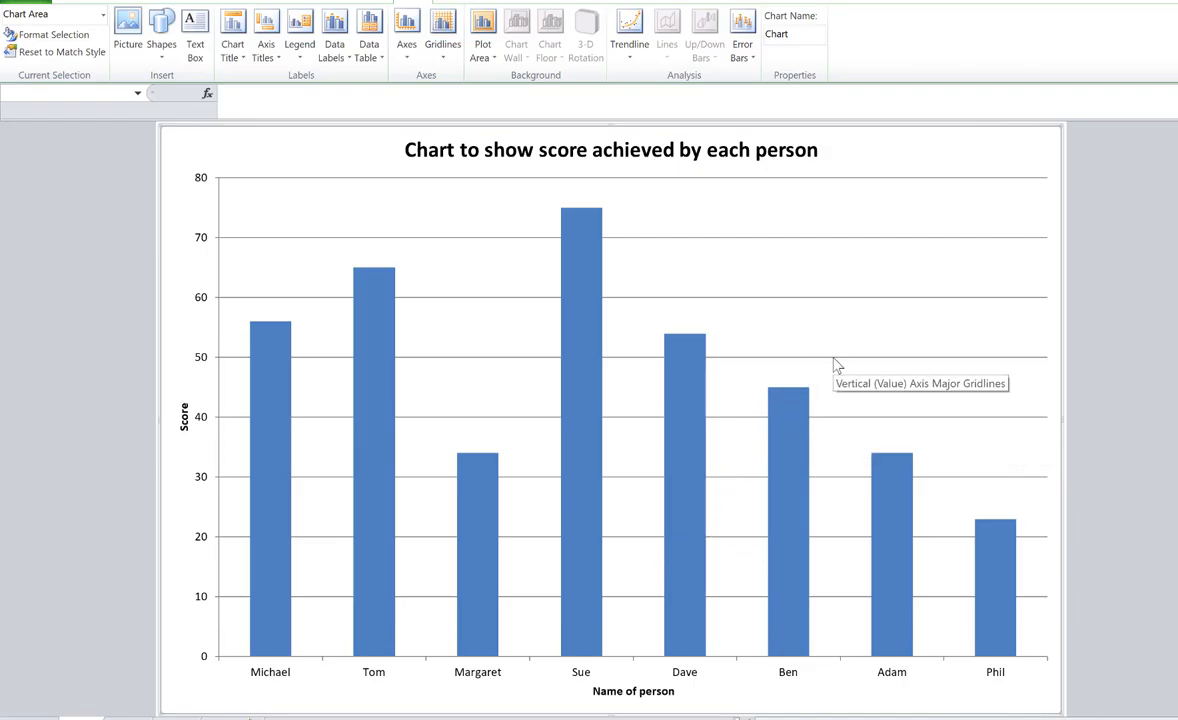